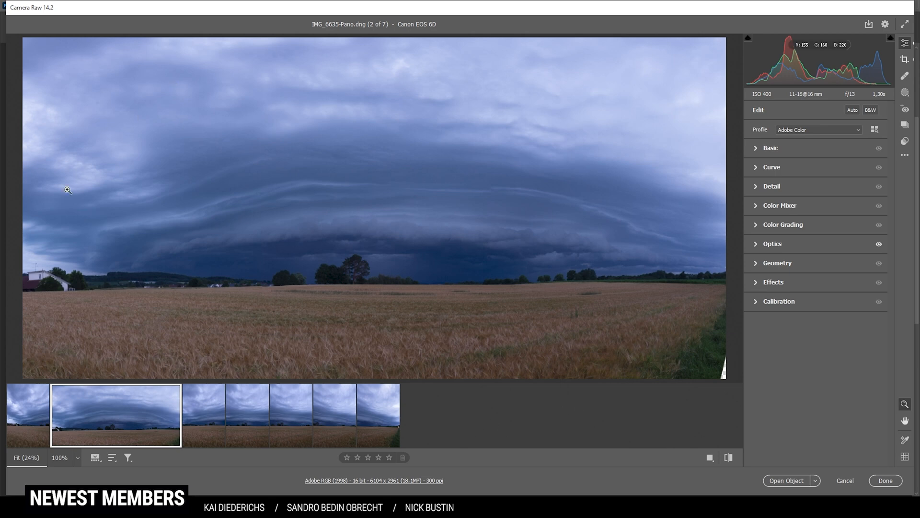
Select all six storm frames in the filmstrip and bring up their context menu
left_click(368, 457)
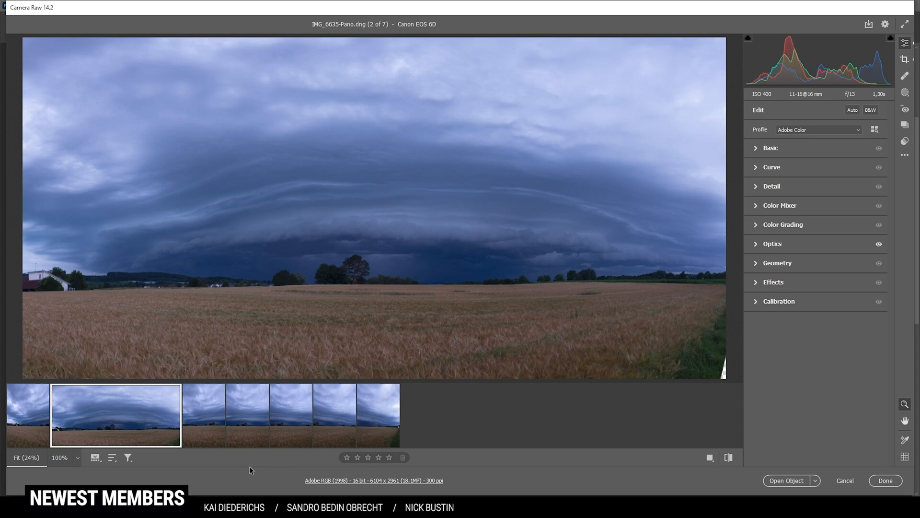
left_click(204, 415)
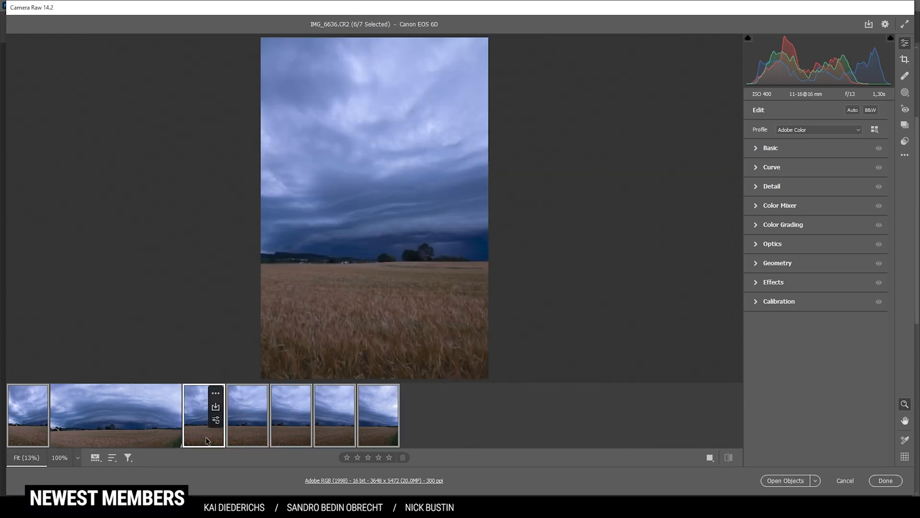
right_click(204, 415)
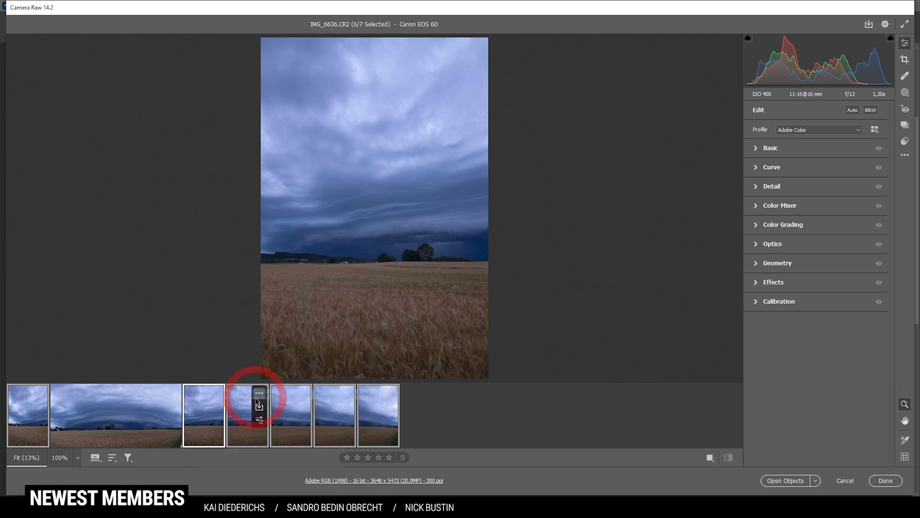
Run Merge to Panorama on the six frames with Spherical projection
left_click(258, 402)
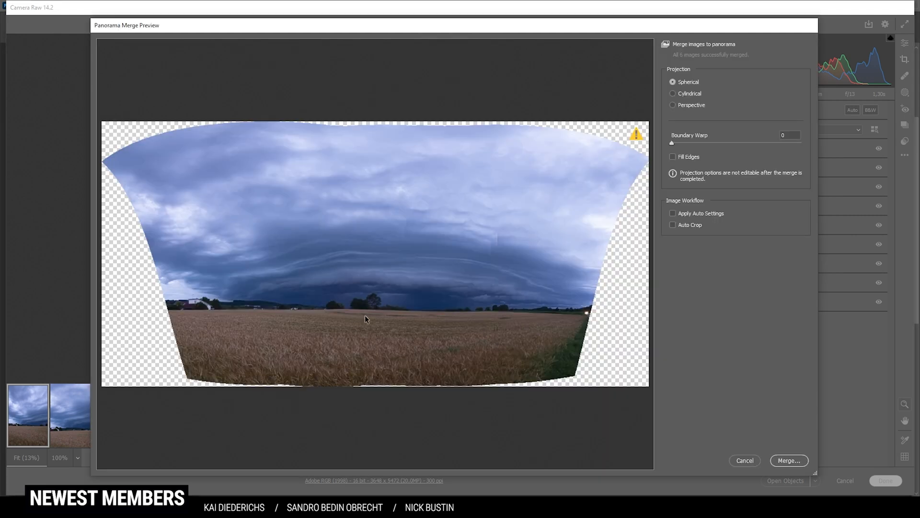
mouse_move(660, 331)
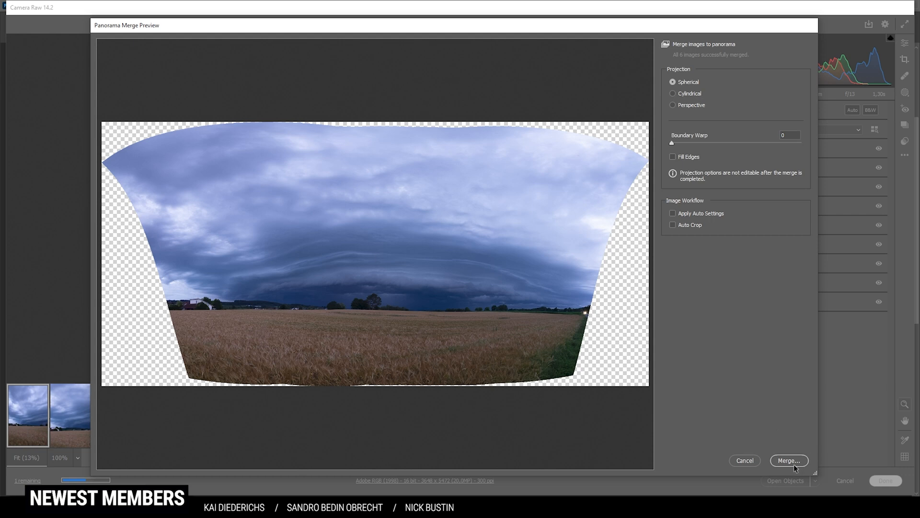
left_click(789, 460)
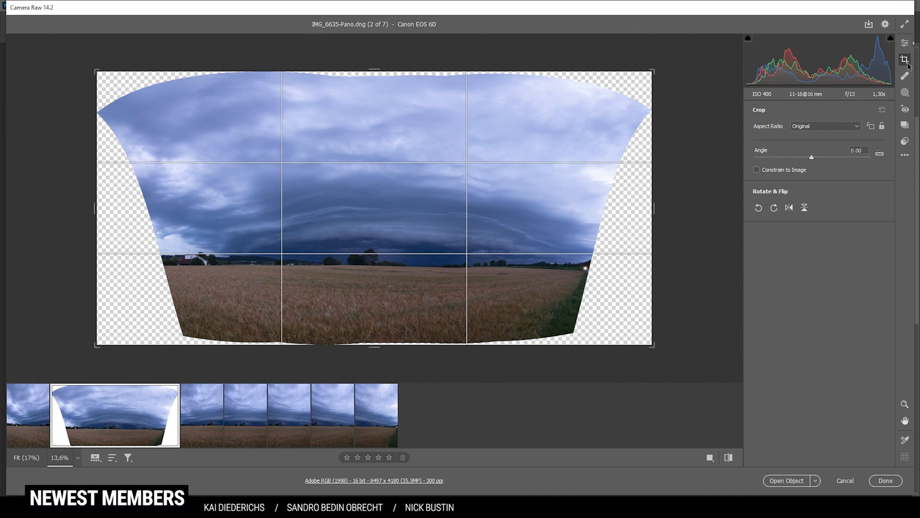
mouse_move(175, 205)
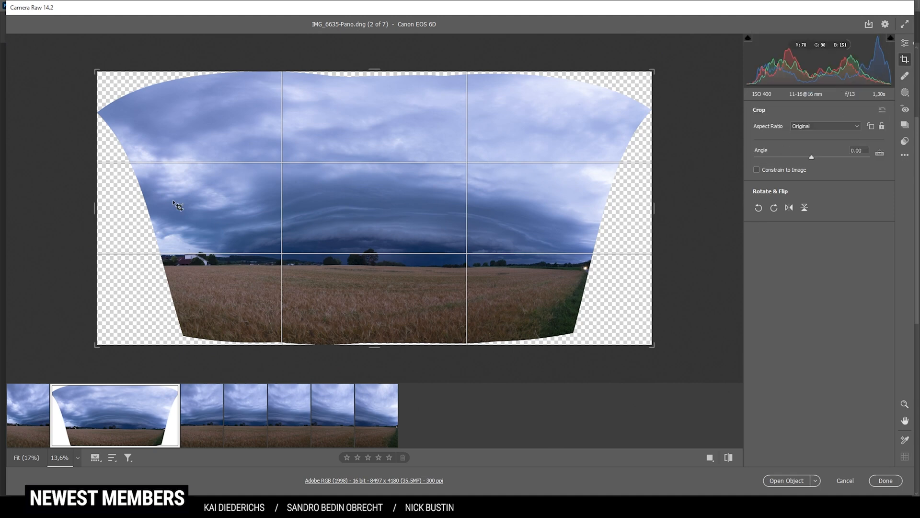
mouse_move(361, 271)
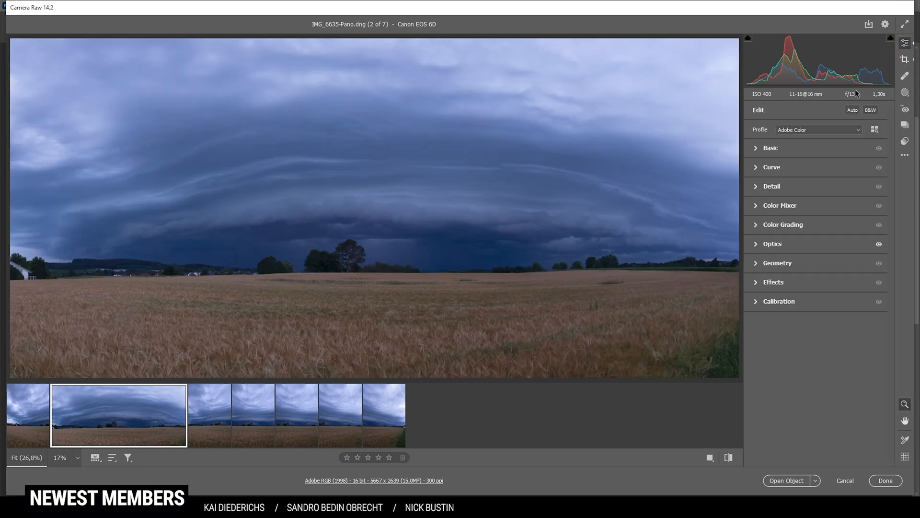
mouse_move(771, 175)
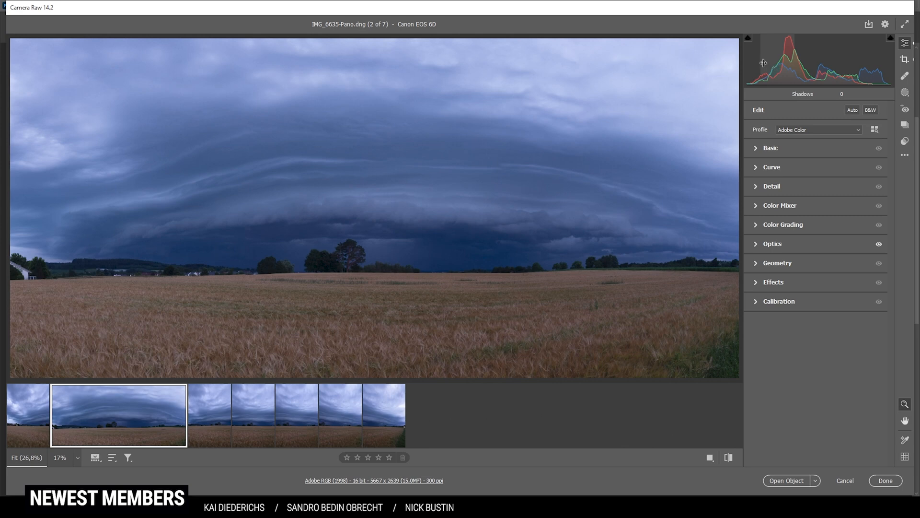
mouse_move(763, 62)
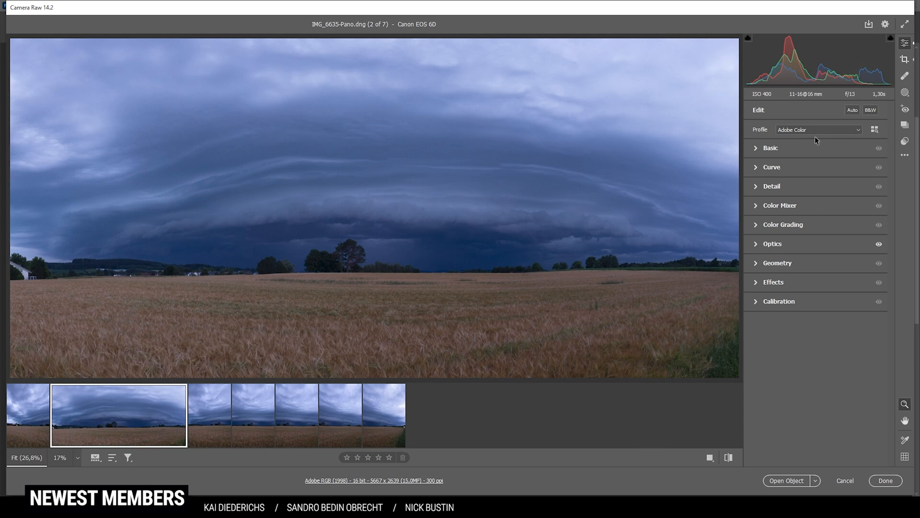
Apply the Adobe Standard profile and Auto white balance
left_click(818, 130)
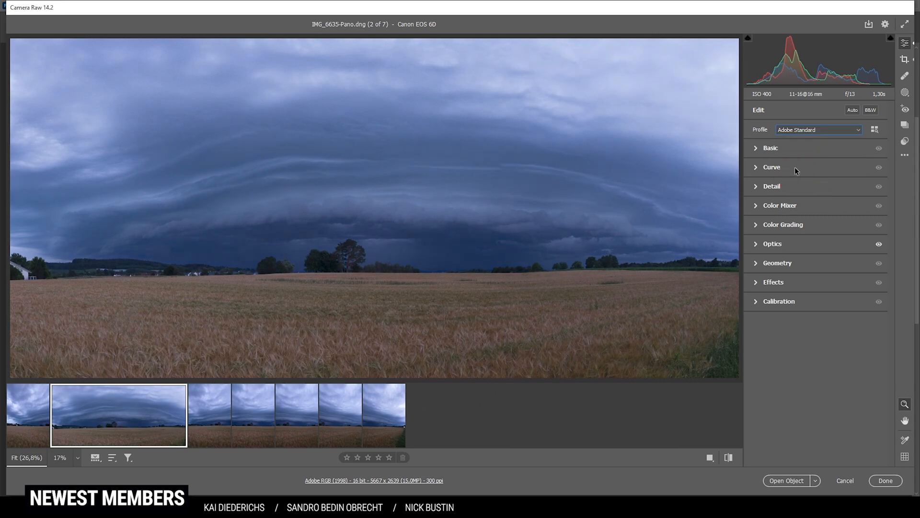
left_click(756, 147)
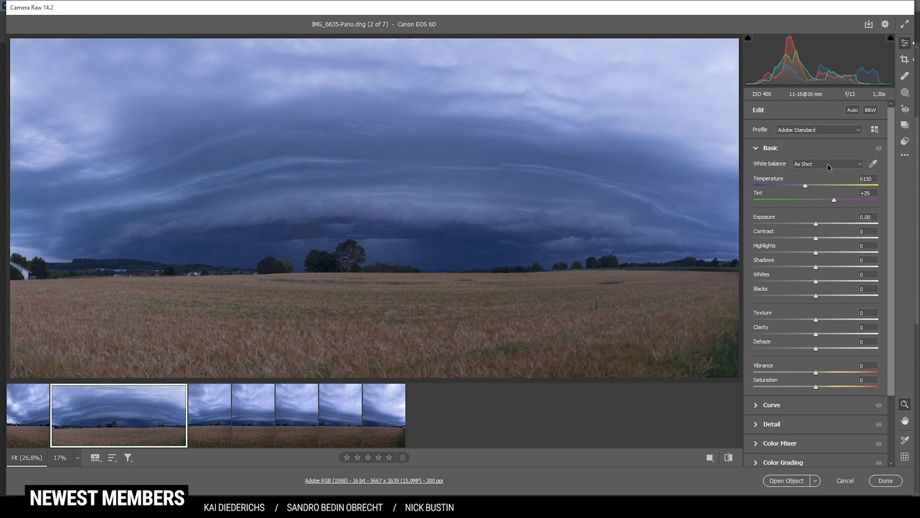
left_click(827, 163)
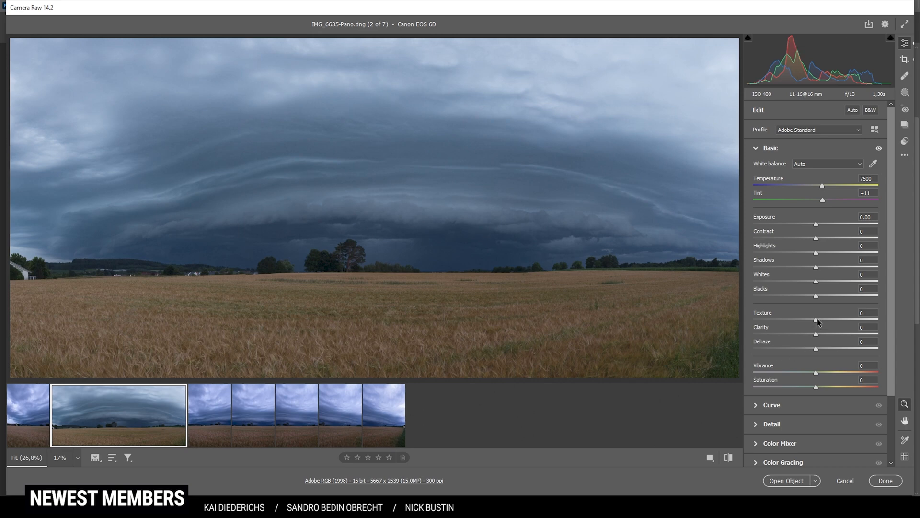
Raise Texture to +6 and Vibrance to +9
left_click_drag(815, 318, 821, 319)
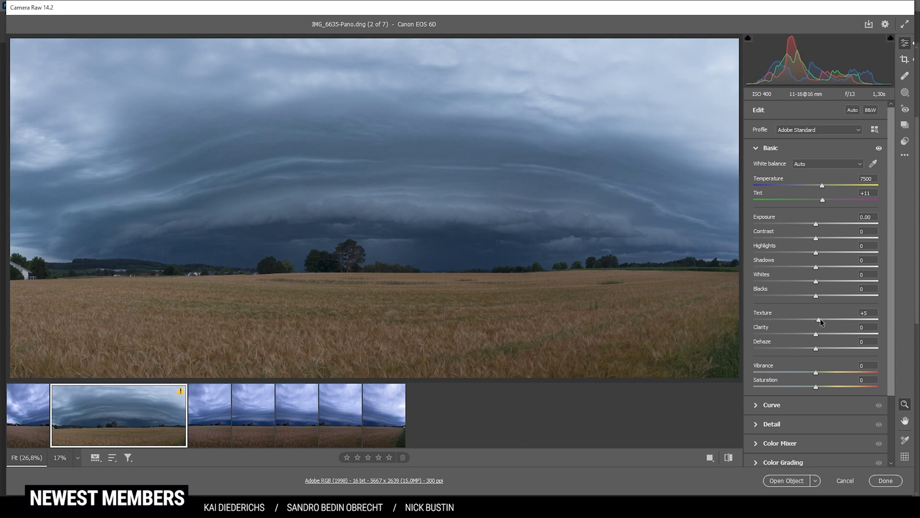
left_click_drag(820, 319, 823, 320)
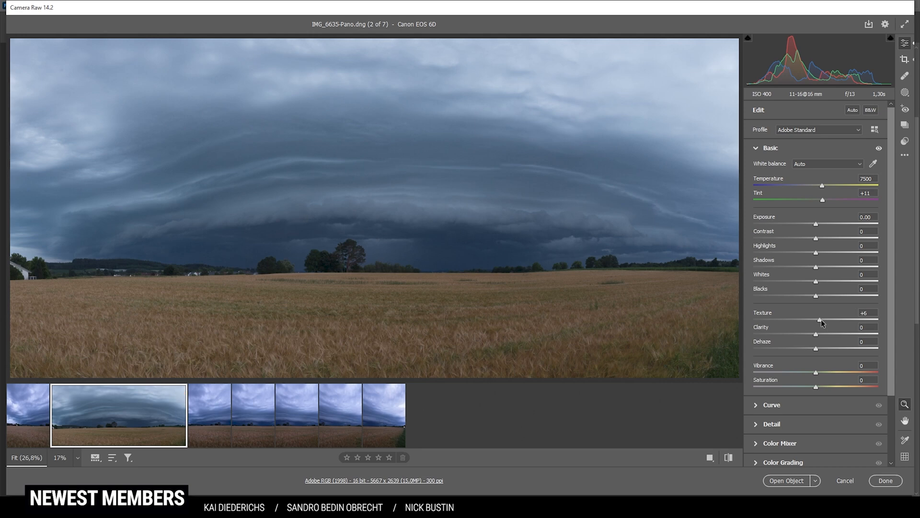
left_click_drag(815, 373, 820, 373)
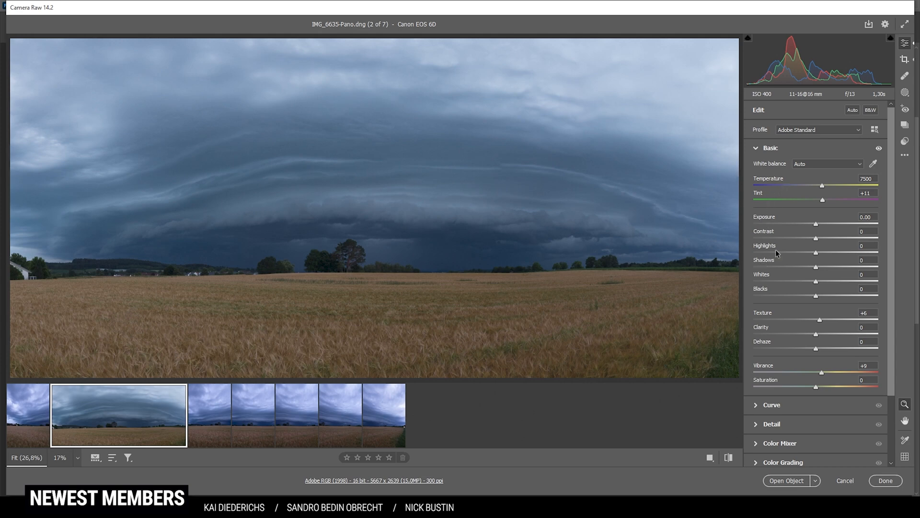
mouse_move(760, 254)
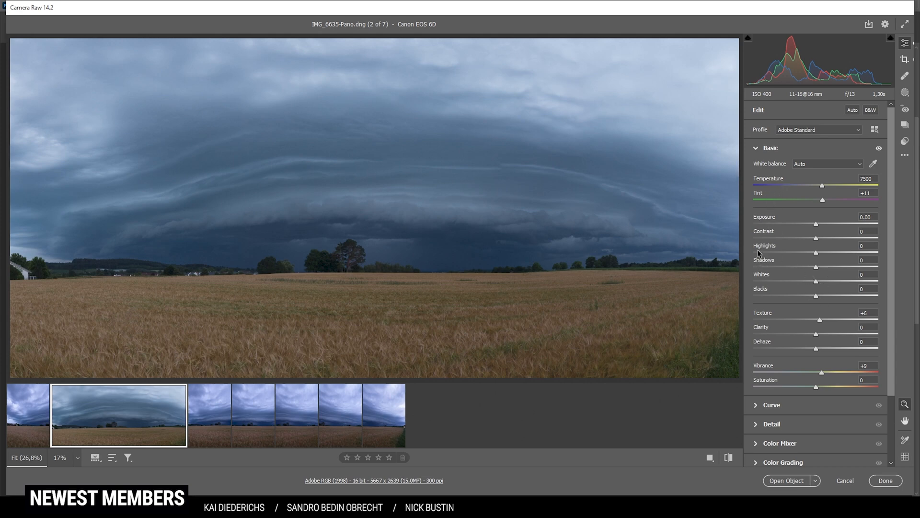
mouse_move(779, 233)
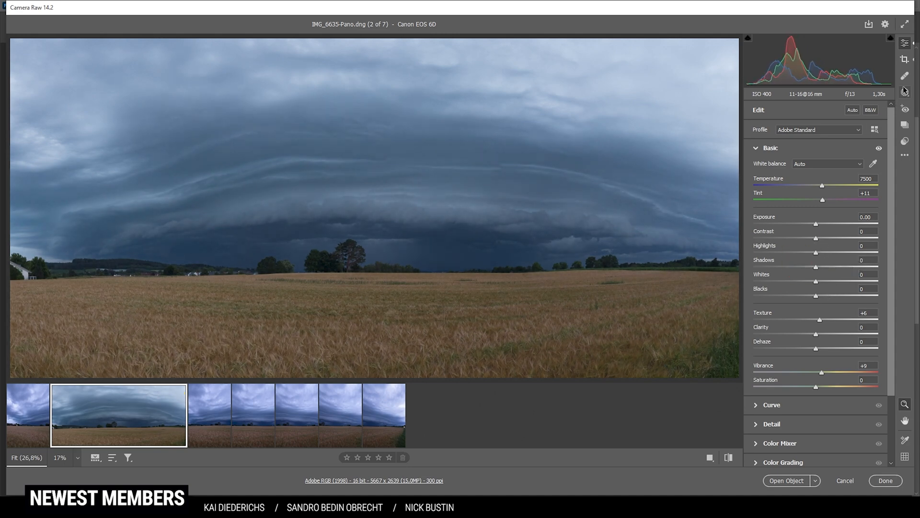
Add a linear gradient over the upper sky at Exposure -1.10, then return to Edit
left_click(905, 92)
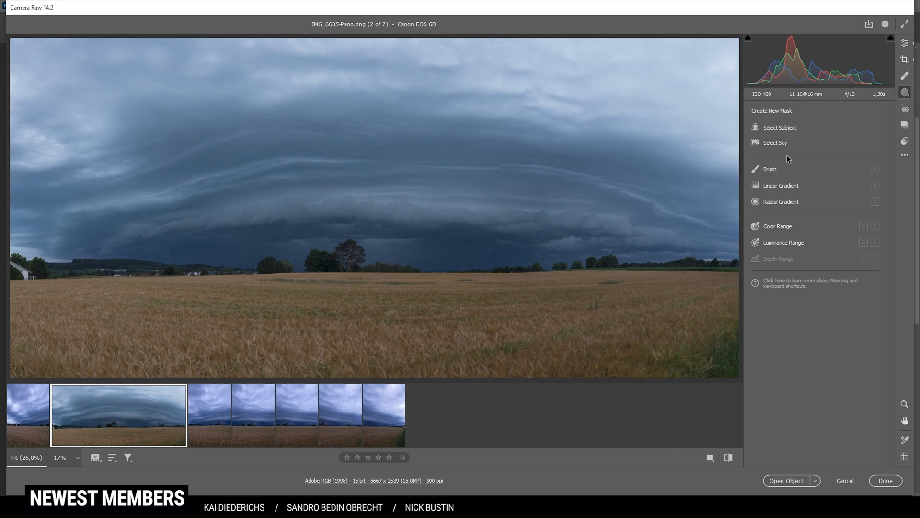
left_click(781, 185)
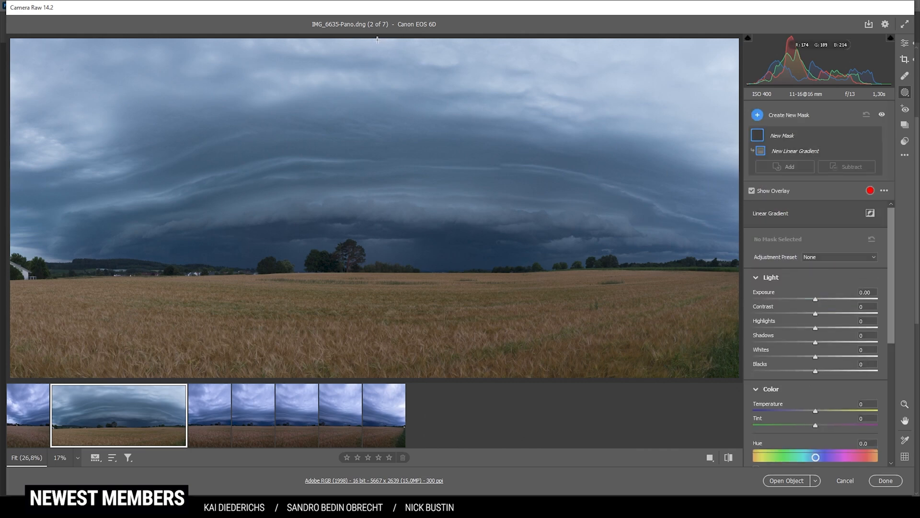
left_click_drag(377, 40, 377, 189)
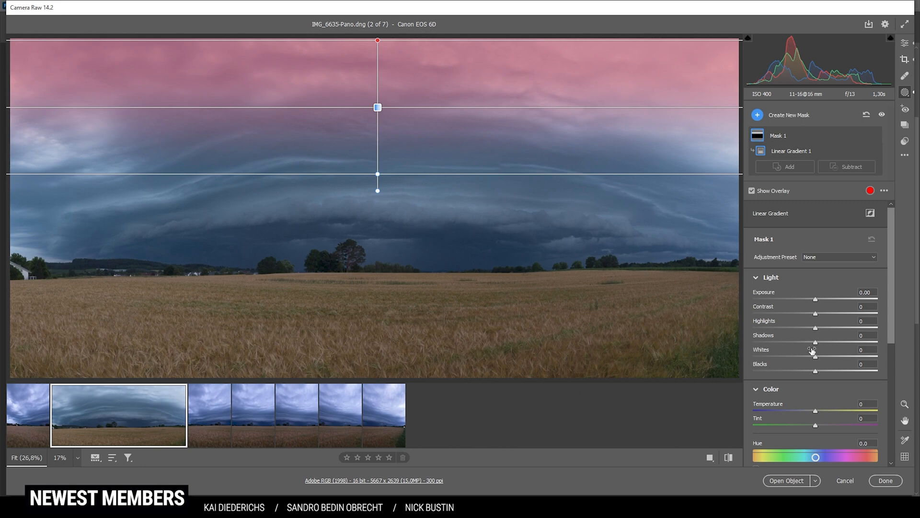
left_click_drag(815, 298, 810, 298)
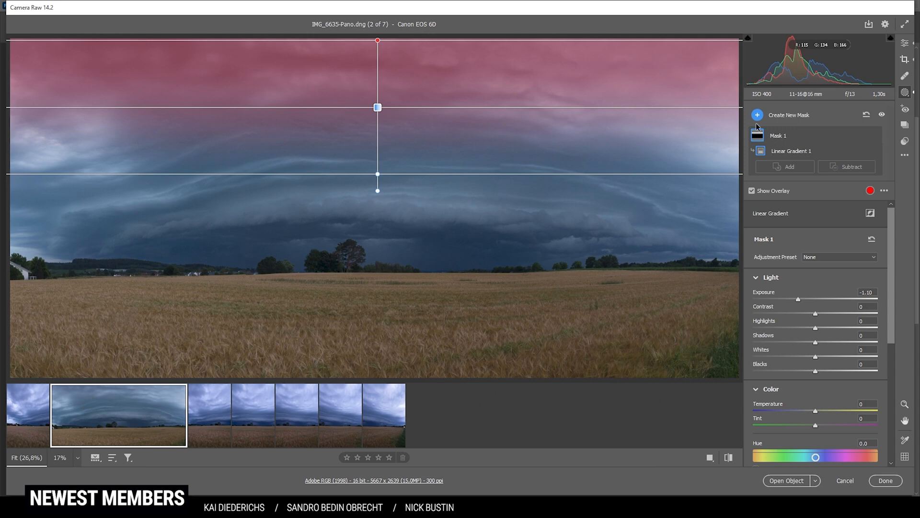
left_click(904, 42)
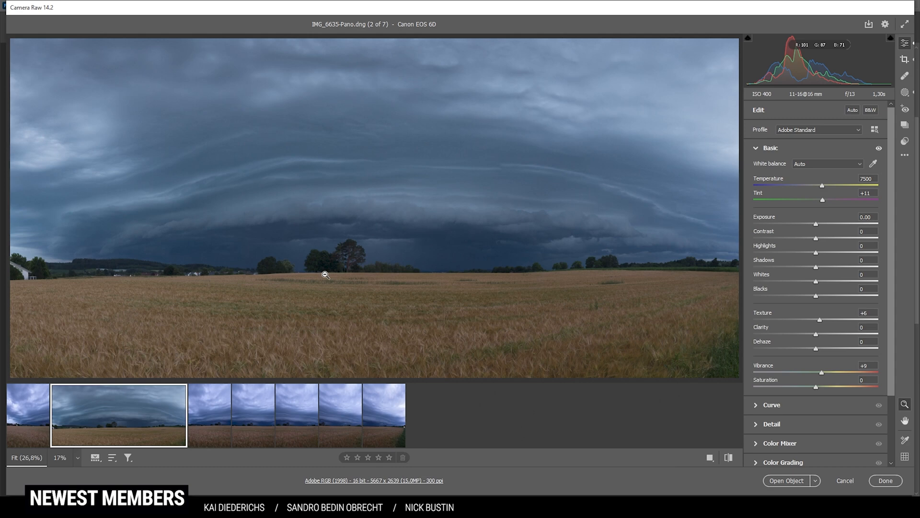
mouse_move(522, 326)
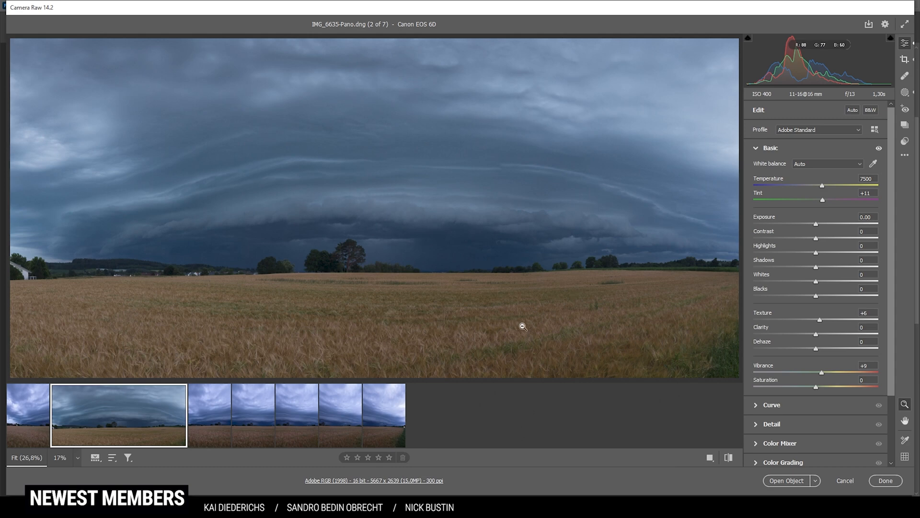
mouse_move(904, 92)
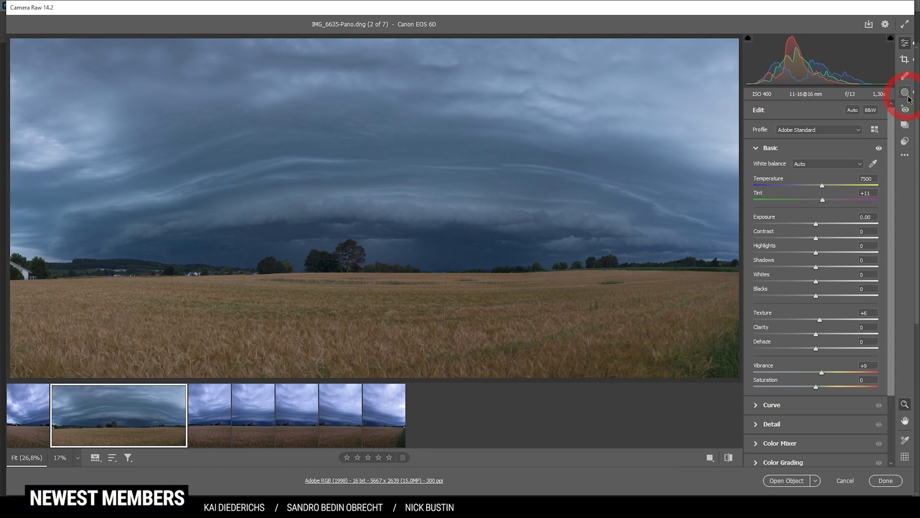
Create a colour-range mask sampled from the wheat field and brighten it
left_click(904, 92)
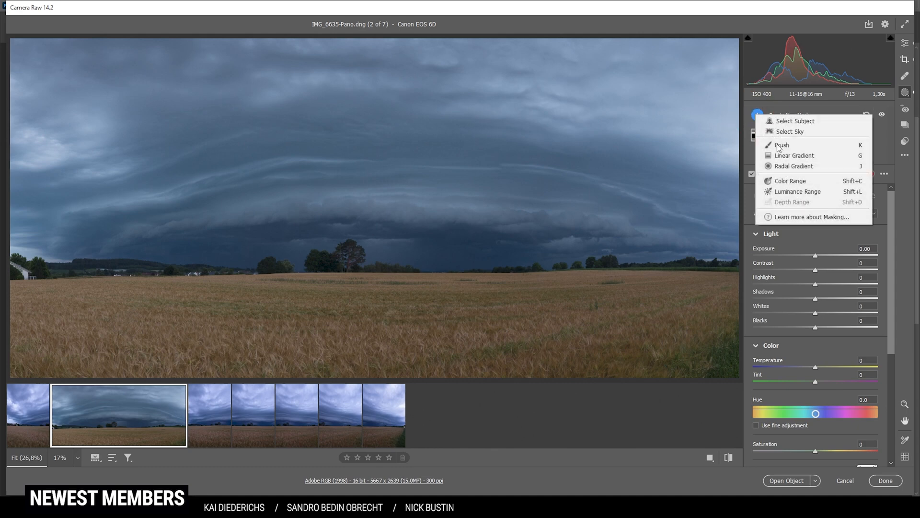
left_click(790, 180)
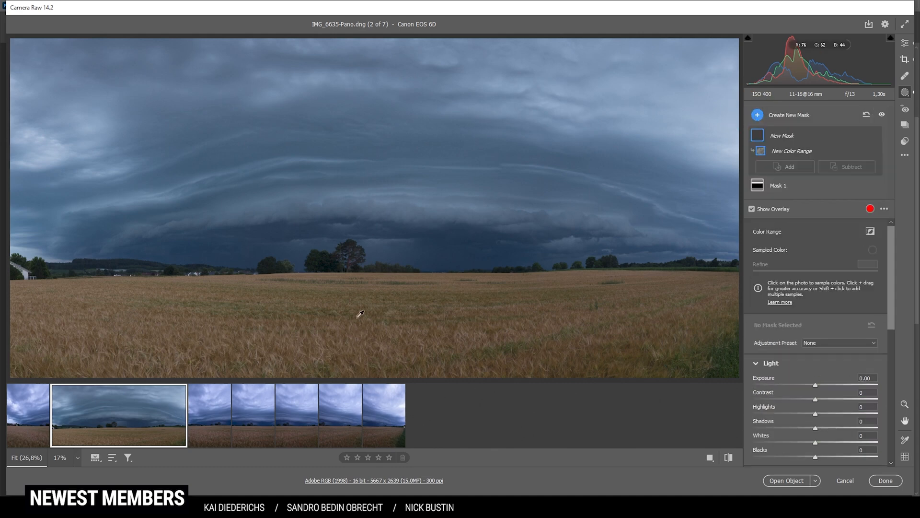
left_click(360, 313)
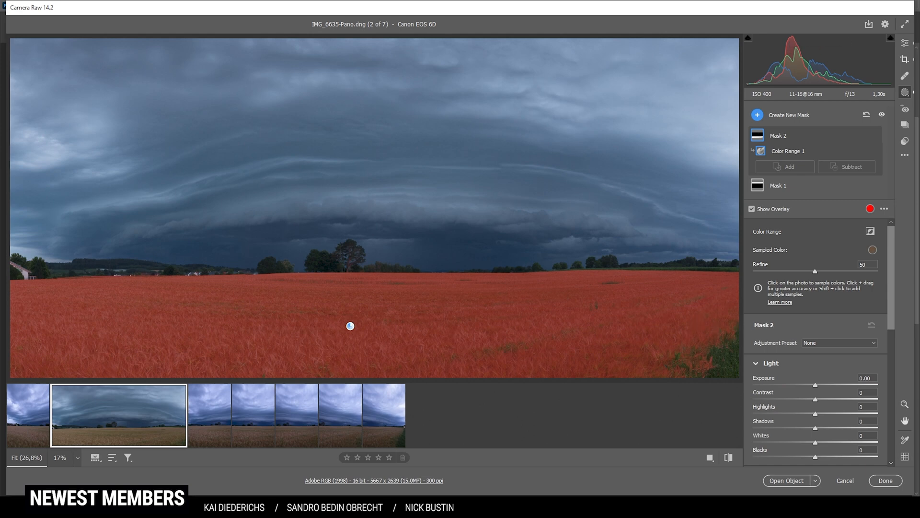
left_click_drag(813, 385, 822, 385)
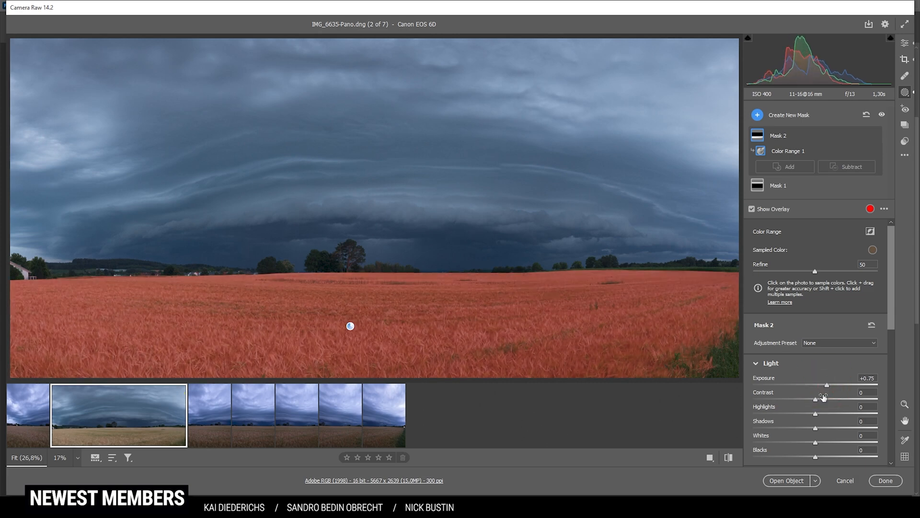
Set the wheat mask's Texture to +12 and Clarity to +5, hiding the overlay
scroll("down", 3)
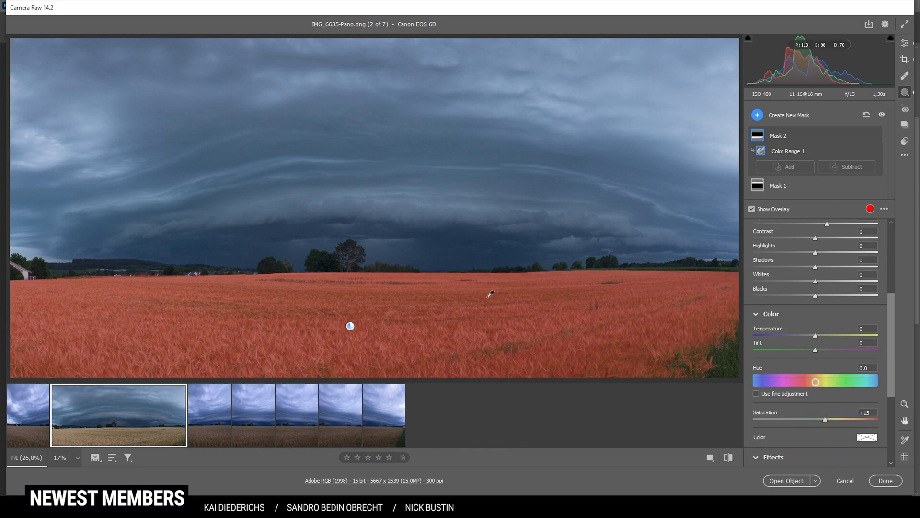
scroll("down", 3)
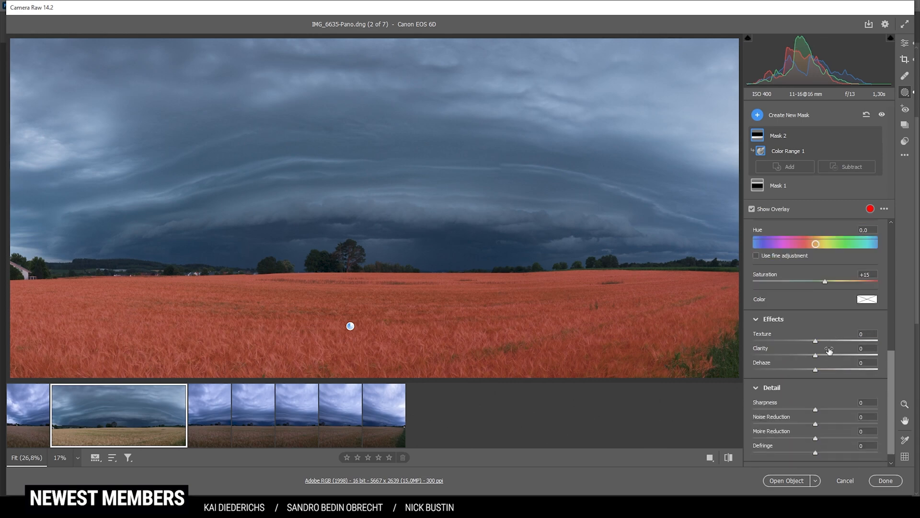
left_click_drag(815, 355, 831, 355)
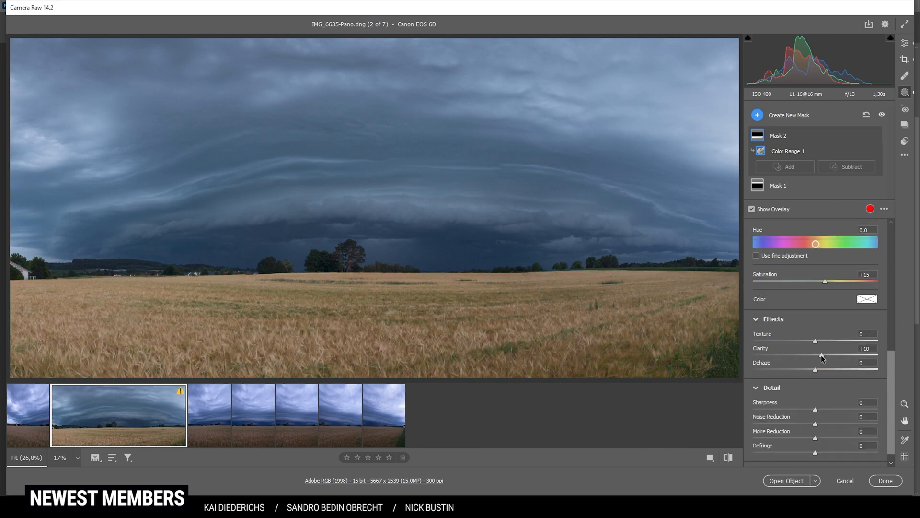
left_click_drag(815, 340, 820, 340)
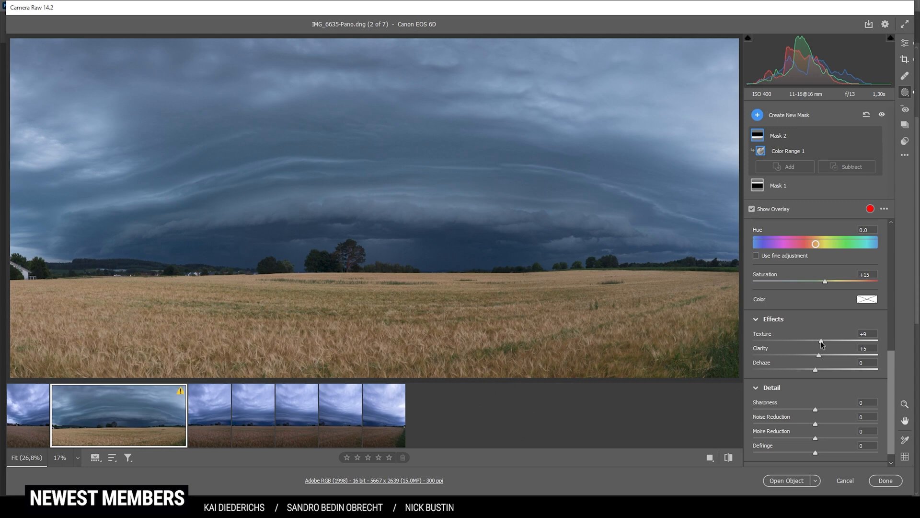
left_click(752, 209)
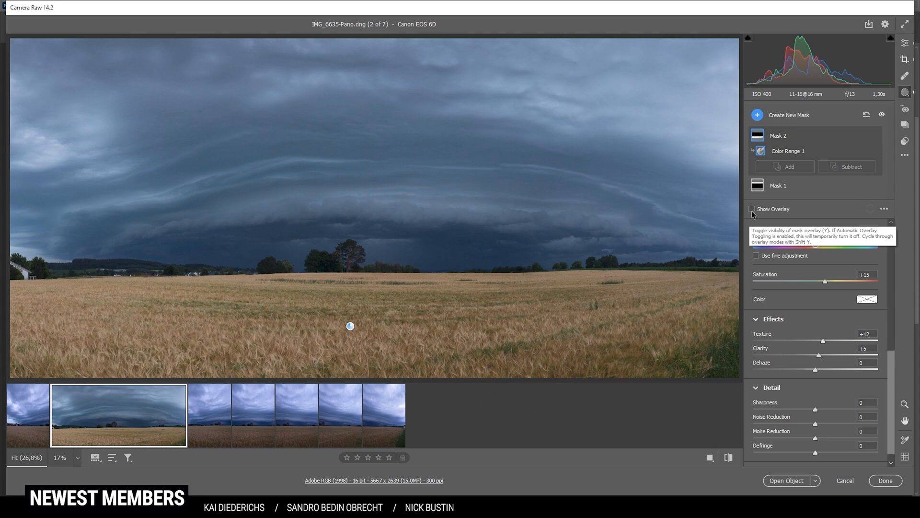
left_click(752, 208)
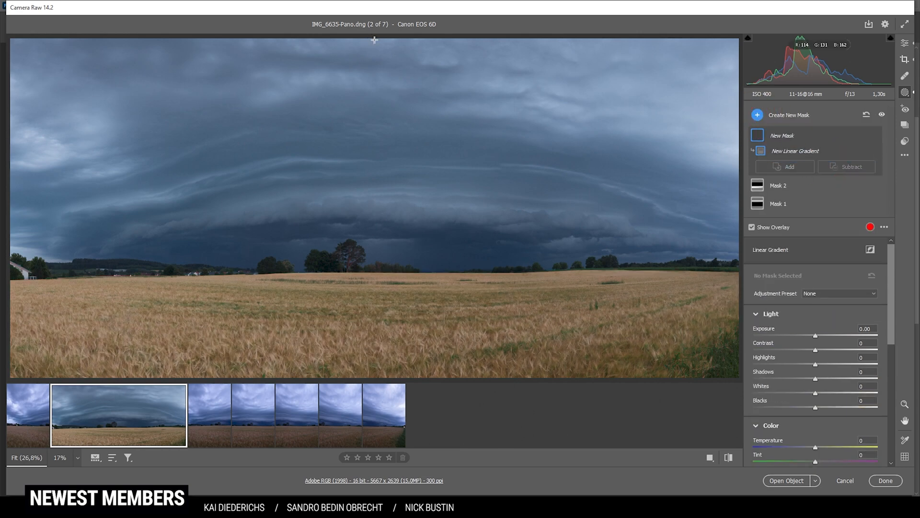
Draw a gradient down from the sky's top edge at Exposure -1.25, then return to Edit
left_click_drag(374, 40, 374, 142)
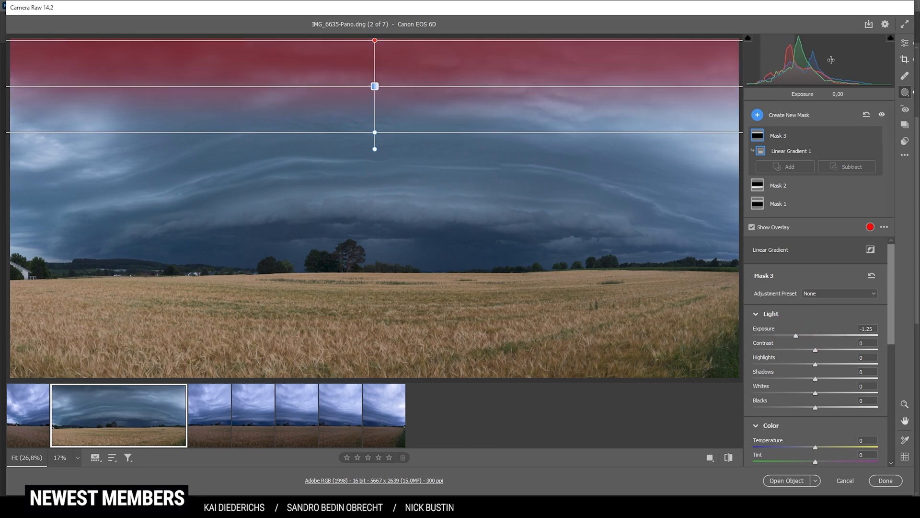
left_click(904, 92)
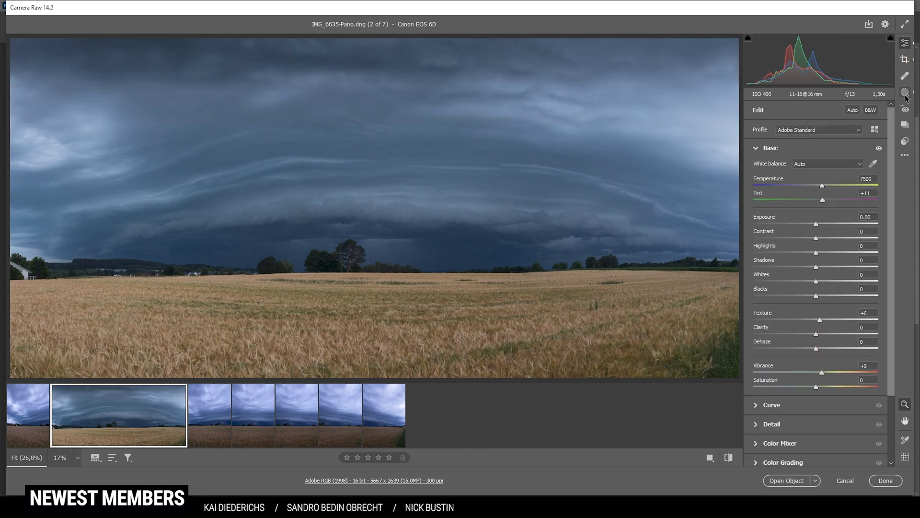
Draw a new linear gradient over the sky ending level at the horizon
left_click(905, 92)
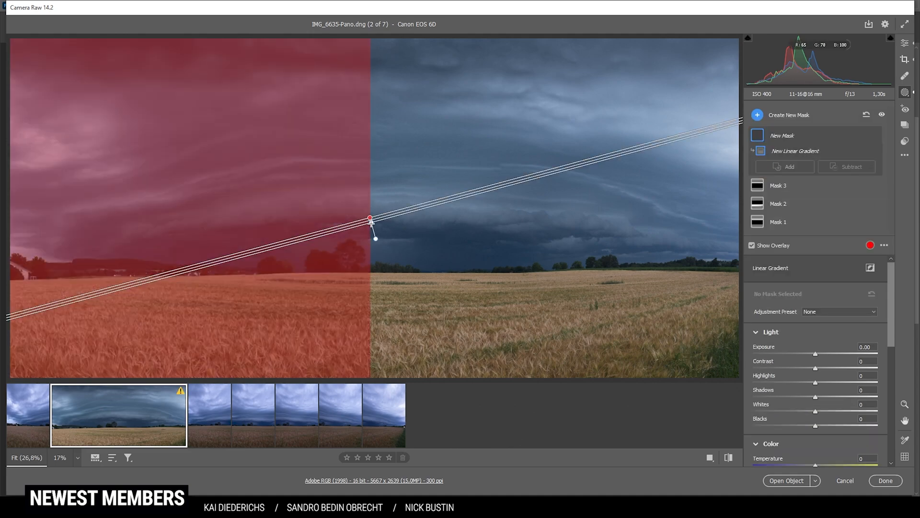
left_click_drag(374, 237, 370, 287)
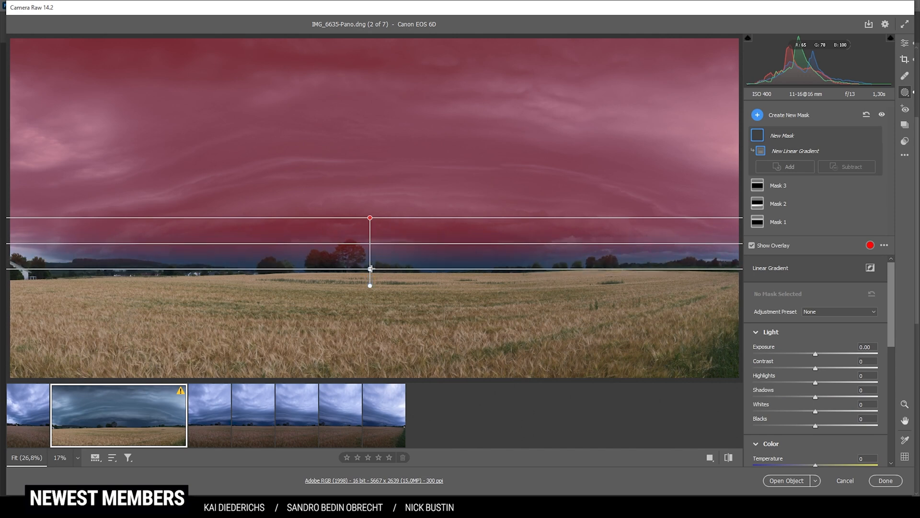
left_click_drag(369, 269, 369, 238)
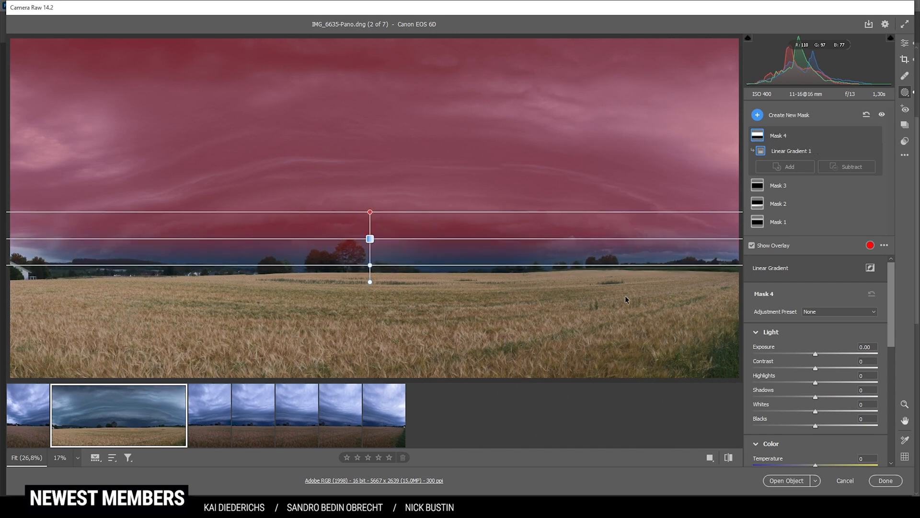
mouse_move(471, 195)
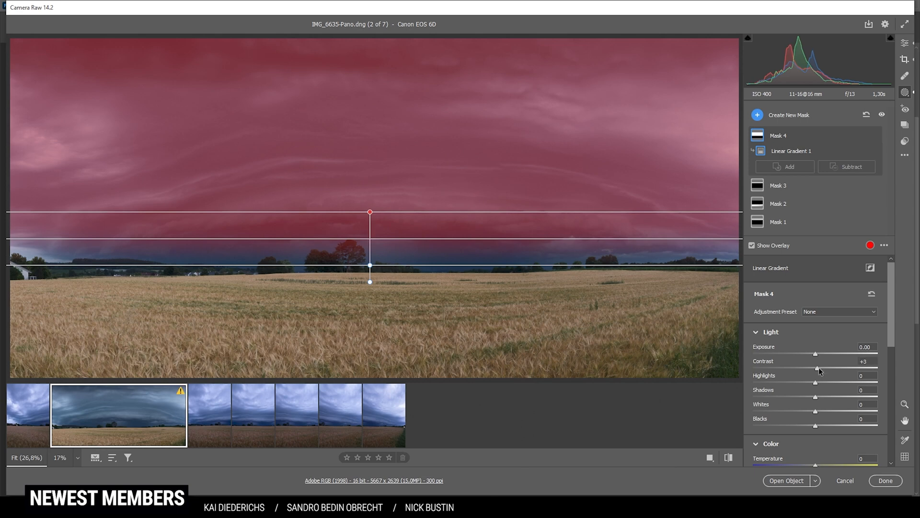
Set the sky mask's Contrast +31, Highlights +43, Clarity +33 and Noise Reduction +11
left_click_drag(815, 371, 828, 371)
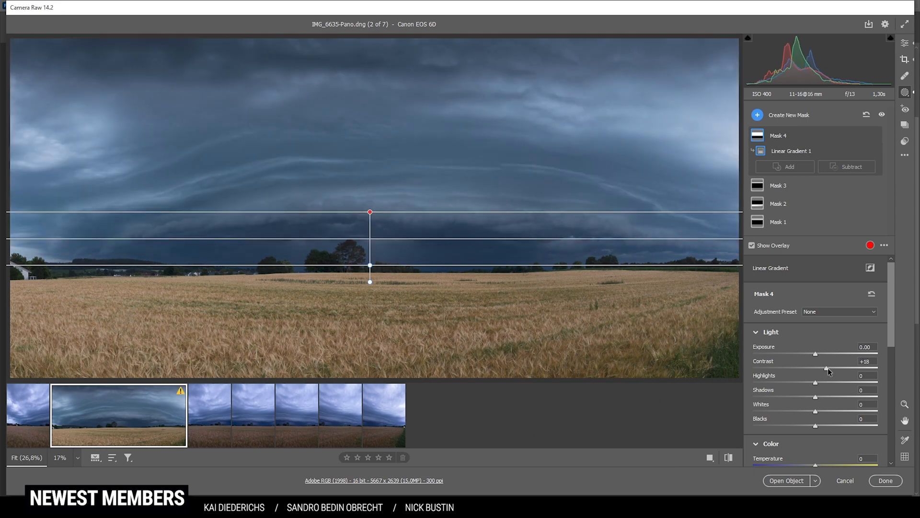
left_click_drag(826, 369, 837, 370)
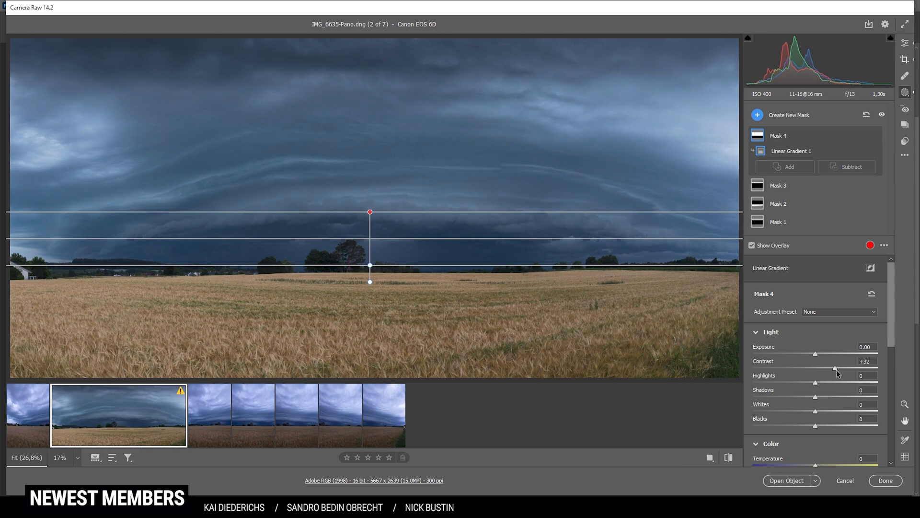
left_click_drag(836, 371, 834, 370)
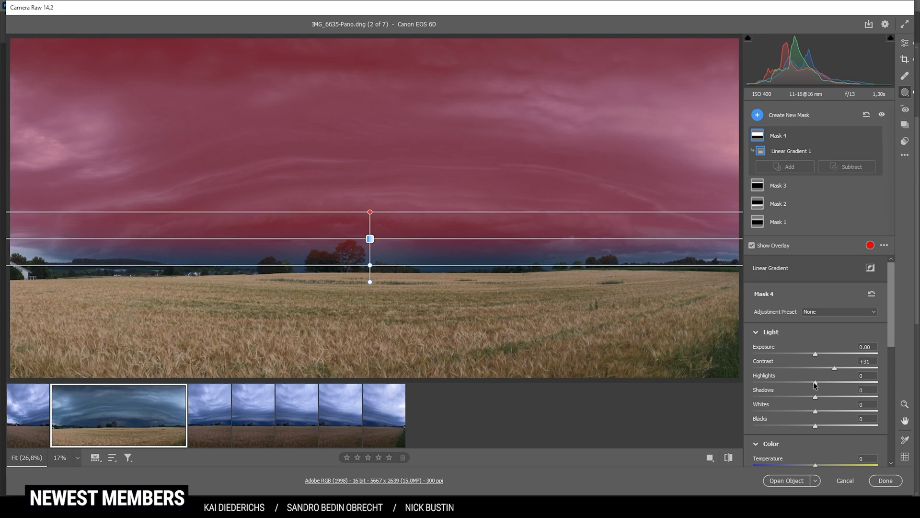
left_click_drag(832, 379, 853, 379)
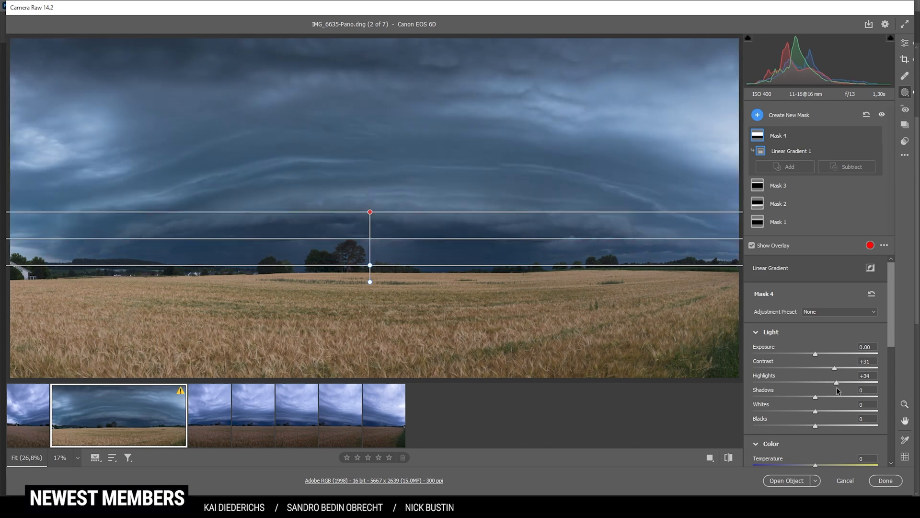
left_click_drag(835, 381, 845, 381)
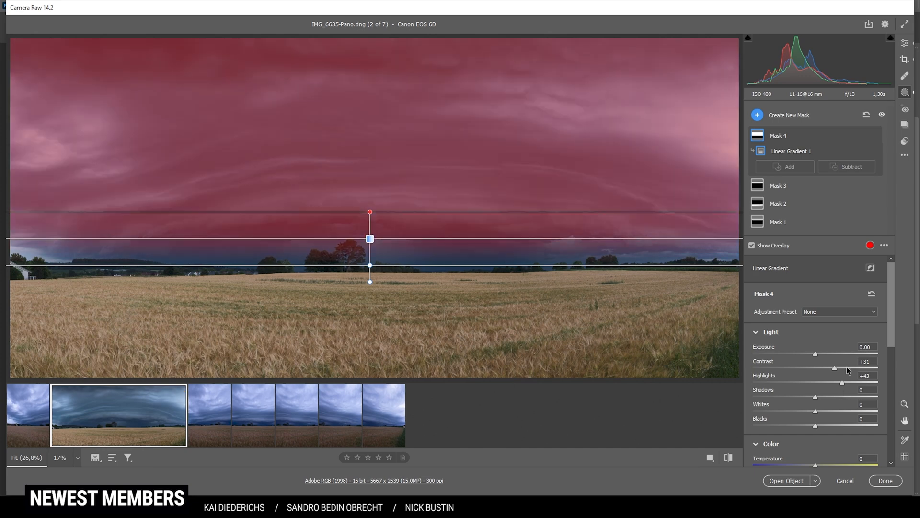
scroll("down", 3)
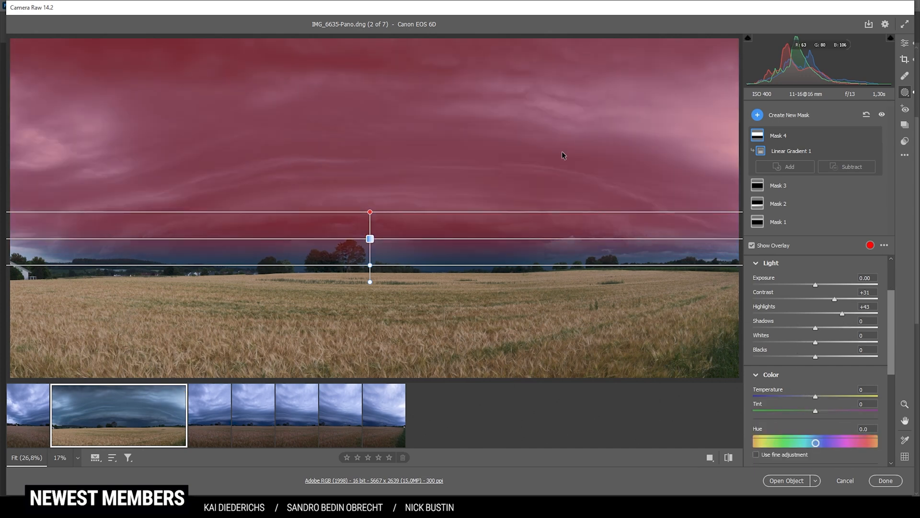
scroll("down", 3)
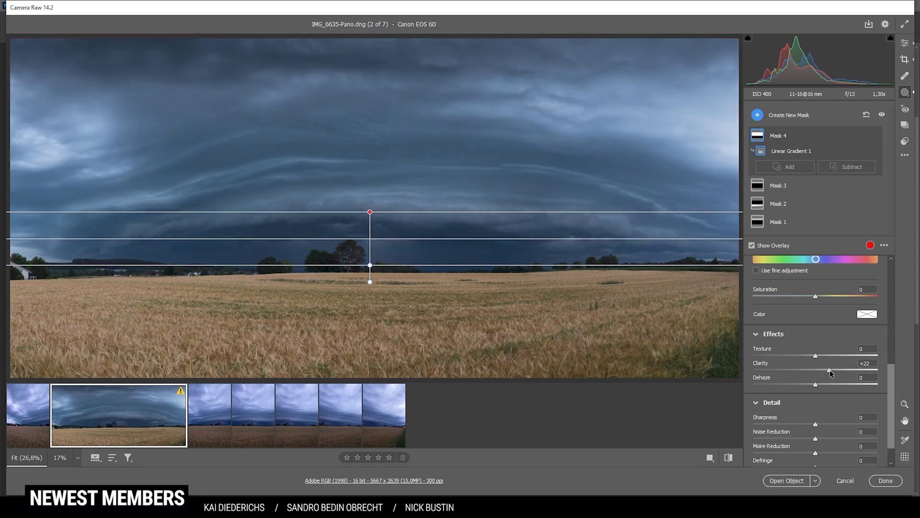
left_click_drag(828, 371, 833, 371)
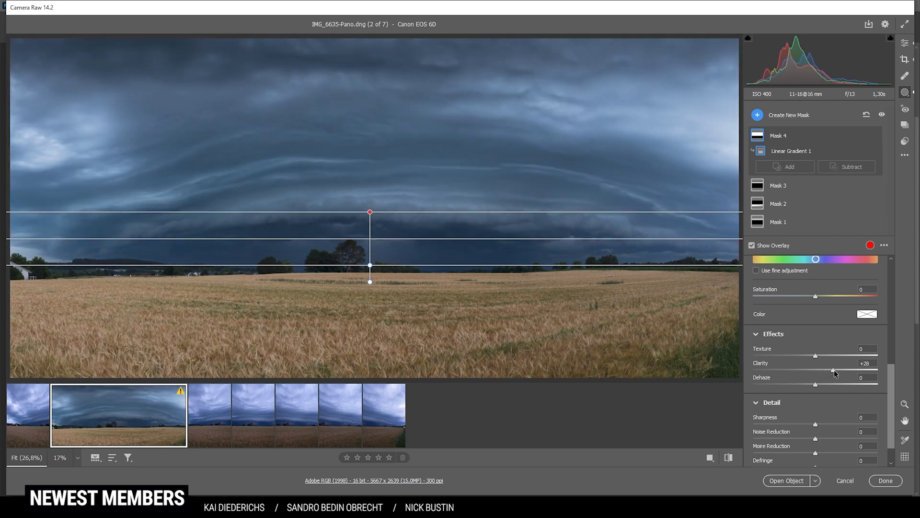
left_click_drag(833, 370, 837, 370)
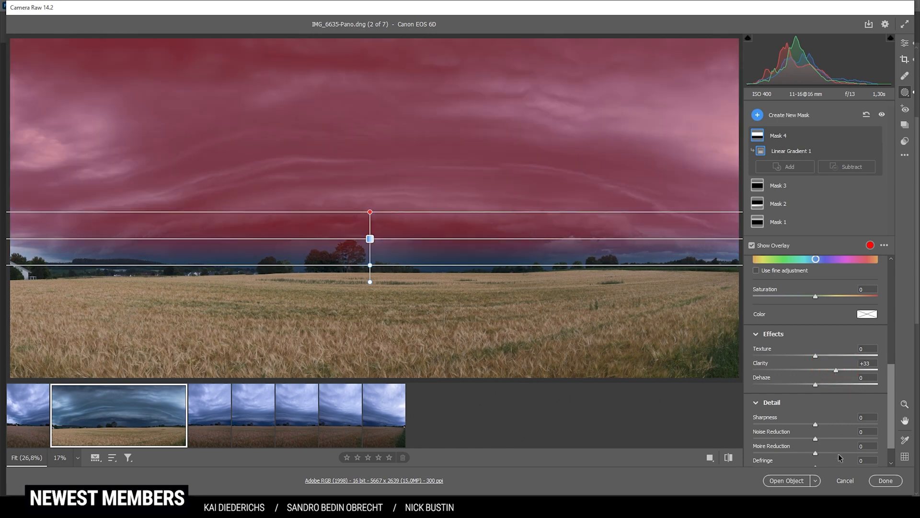
left_click_drag(815, 439, 824, 439)
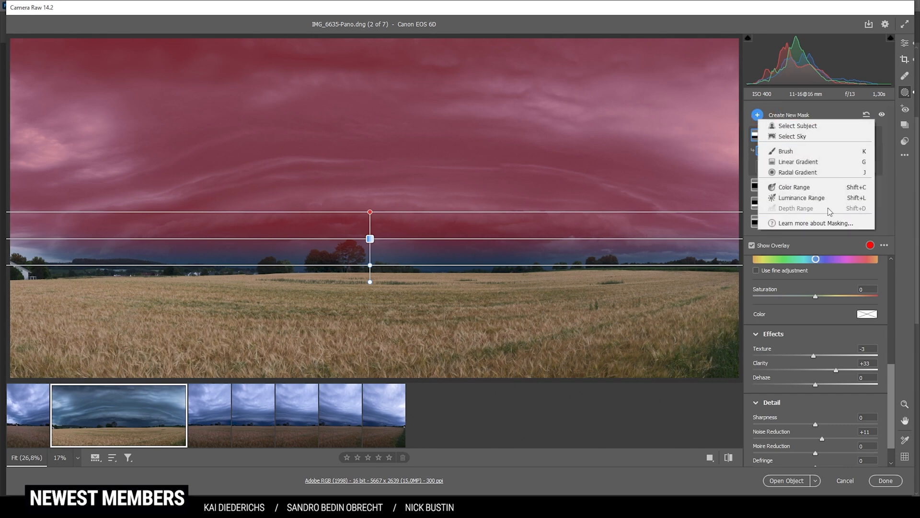
Place a radial mask spanning the shelf cloud and raise Exposure to +0.35
left_click(797, 172)
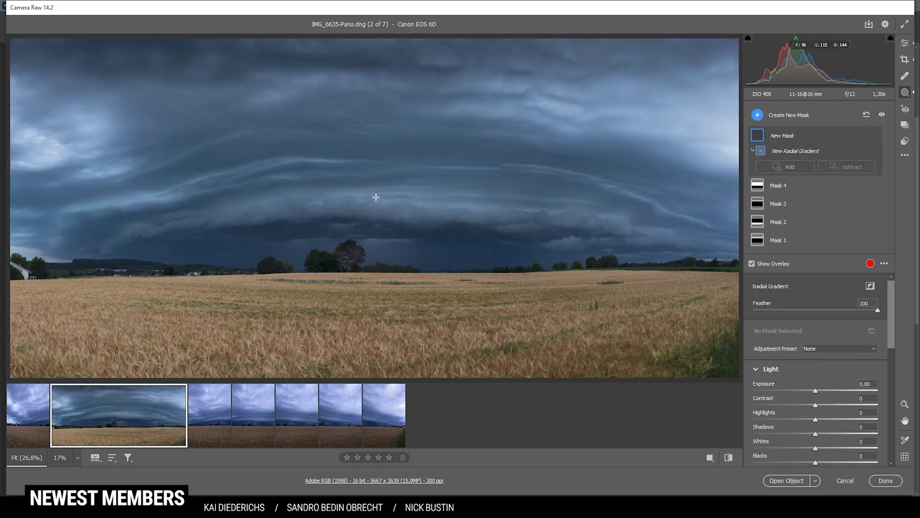
left_click_drag(375, 196, 623, 271)
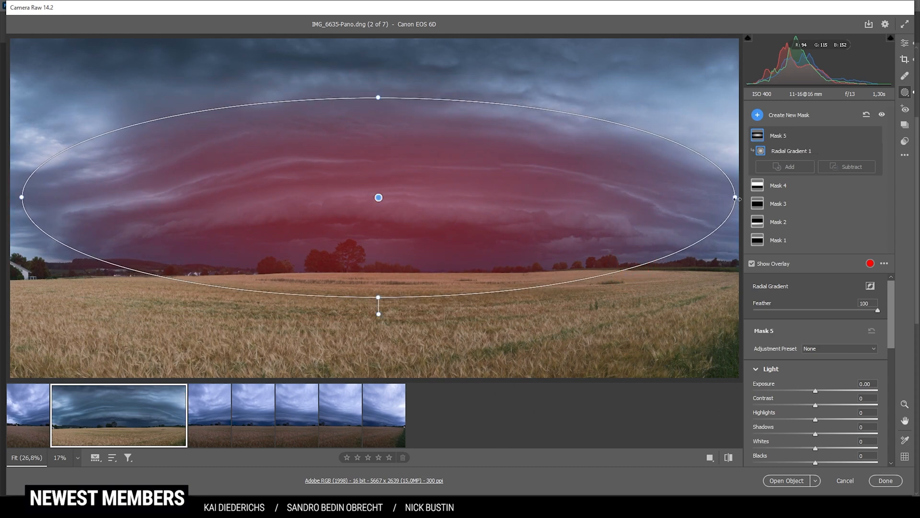
left_click_drag(378, 299, 372, 305)
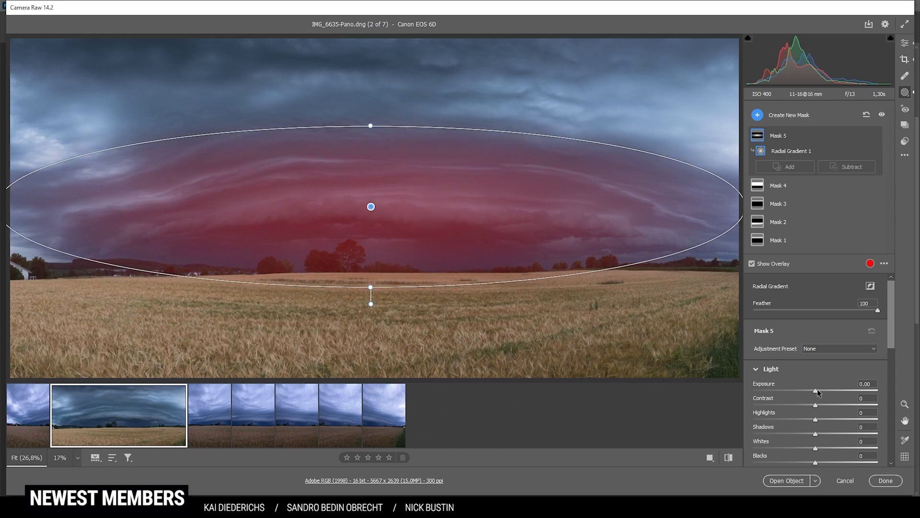
left_click_drag(815, 390, 821, 390)
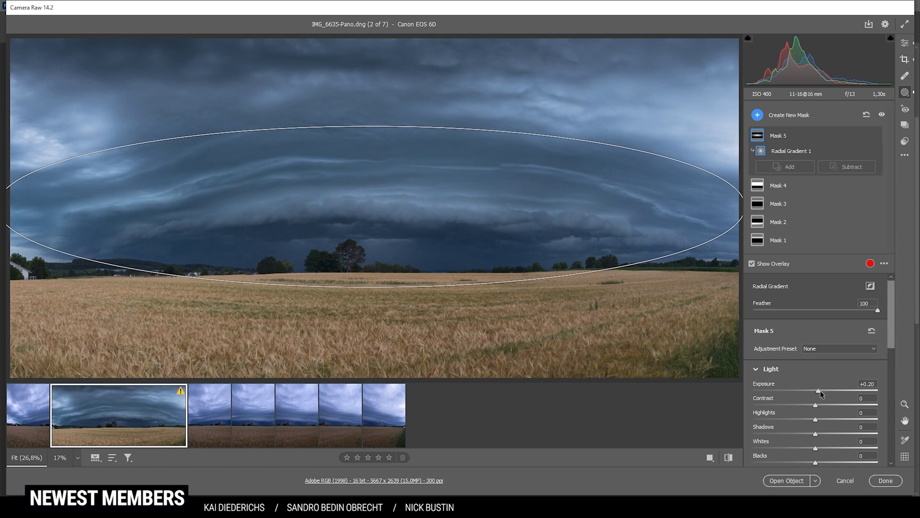
left_click_drag(833, 390, 836, 390)
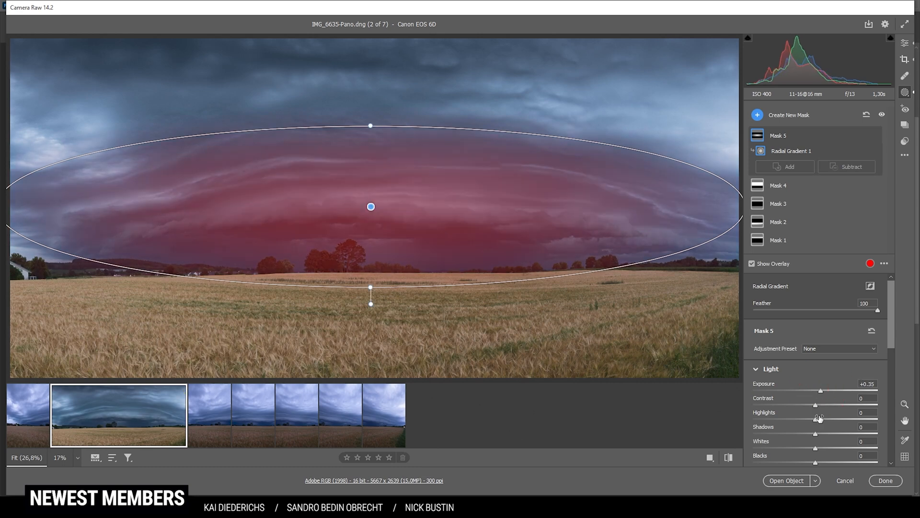
Set the cloud mask's Contrast +14, Whites +97 and Clarity +18
left_click_drag(832, 405, 838, 405)
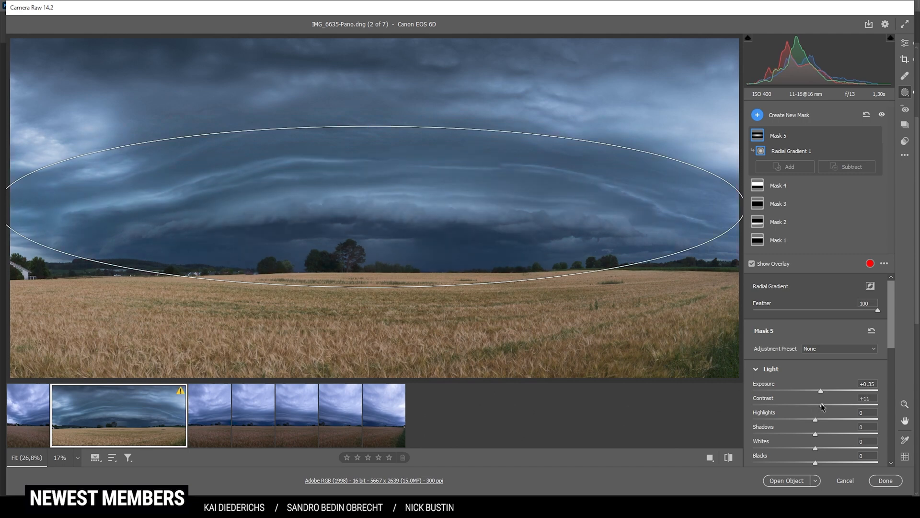
left_click_drag(814, 405, 820, 406)
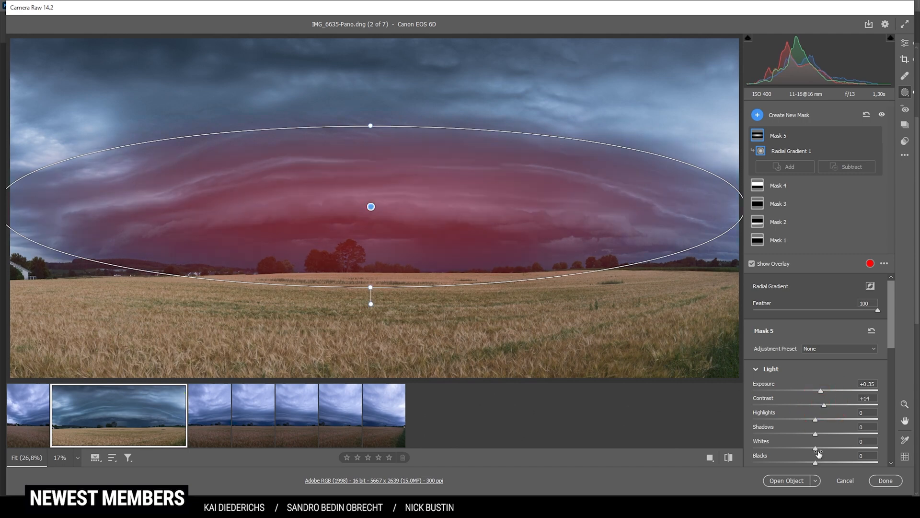
left_click_drag(815, 450, 878, 449)
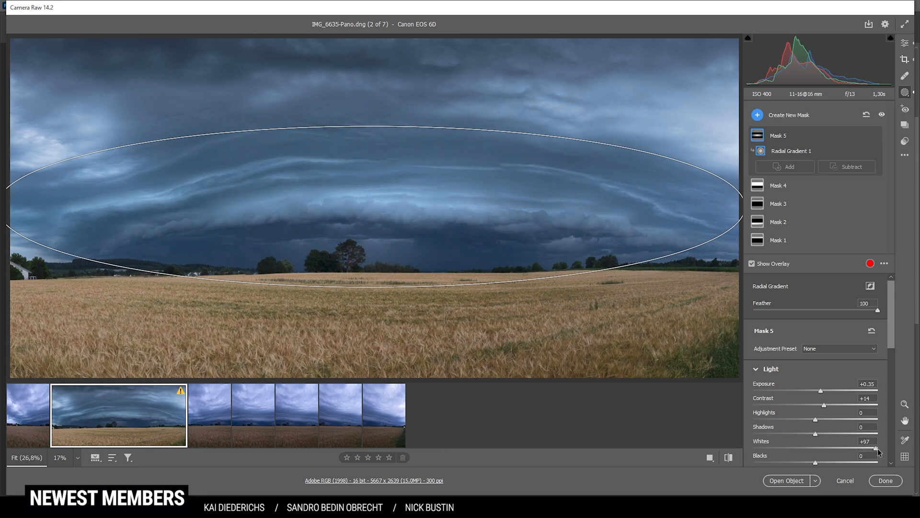
left_click_drag(874, 450, 879, 450)
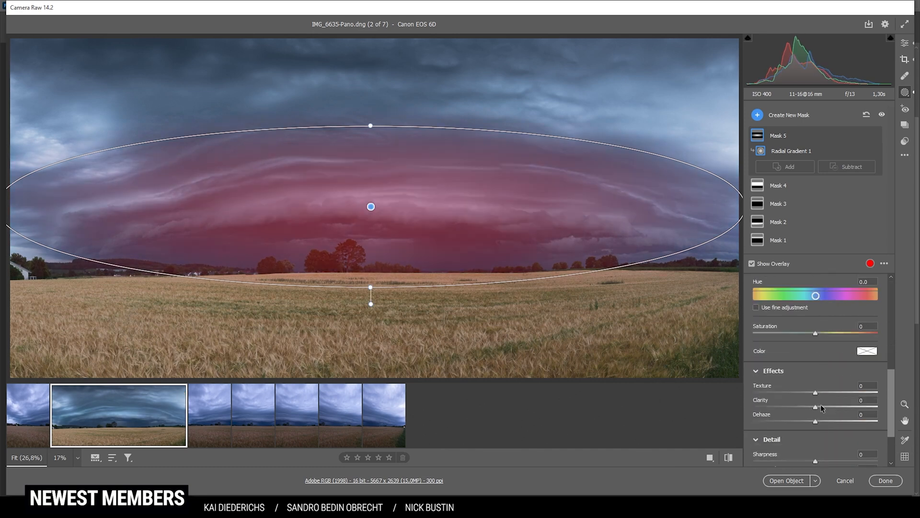
left_click_drag(815, 406, 828, 407)
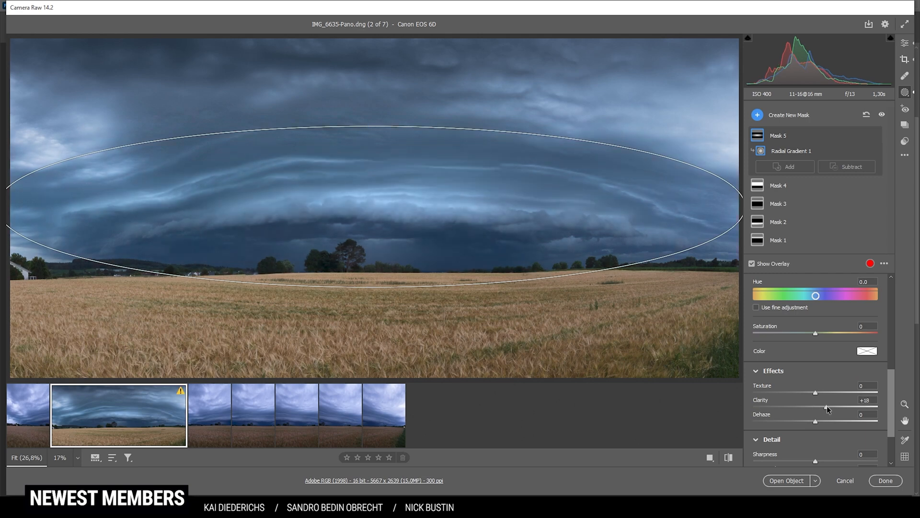
left_click_drag(826, 409, 833, 408)
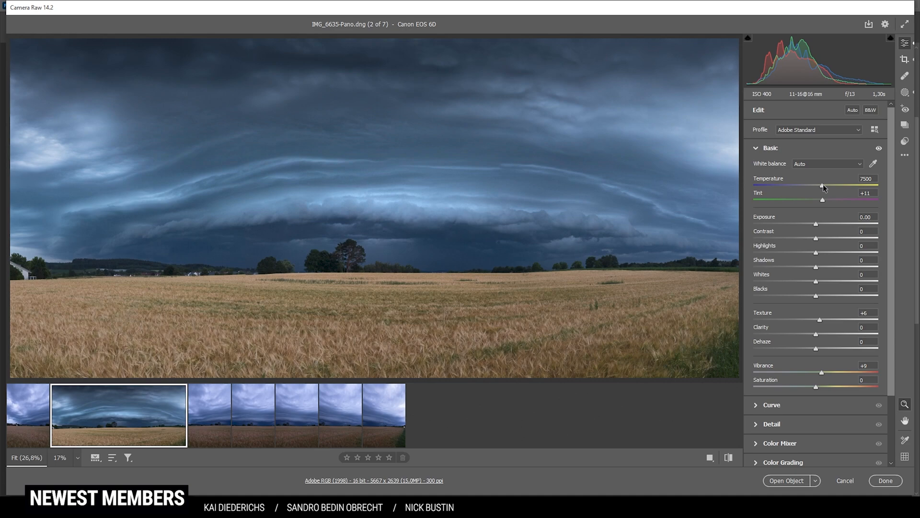
Tighten the crop and refine the horizon angle, applying a 5667 x 2406 crop
left_click(904, 58)
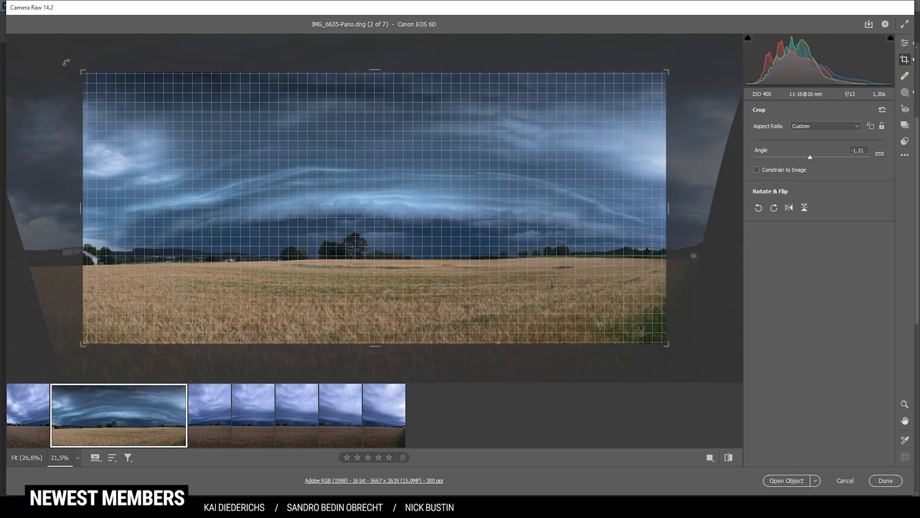
left_click_drag(809, 156, 815, 157)
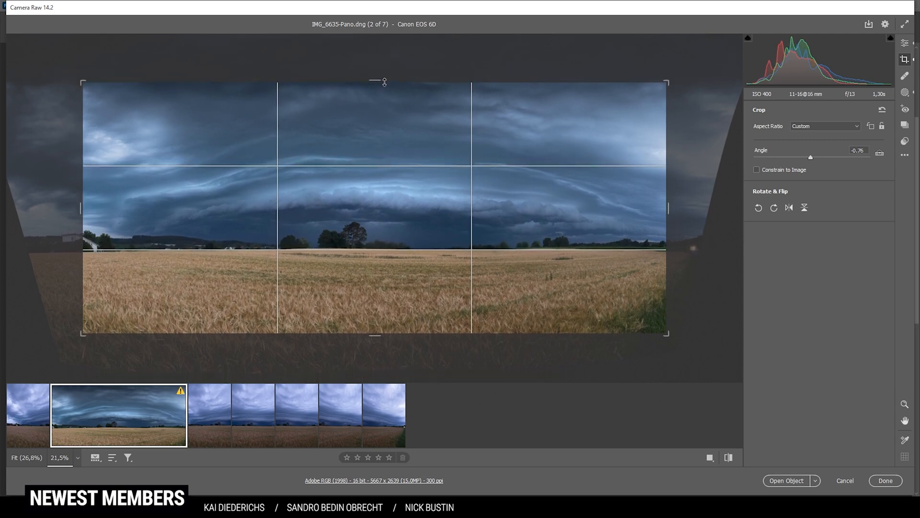
left_click(905, 42)
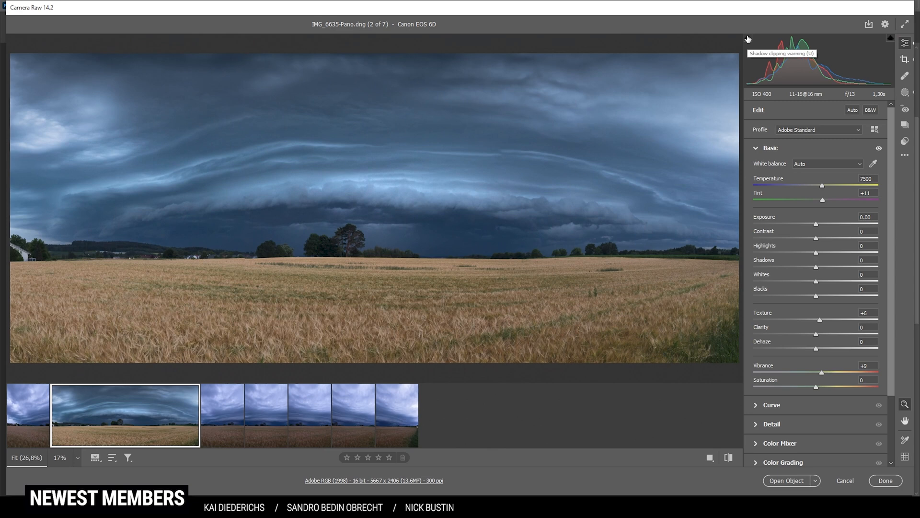
mouse_move(687, 266)
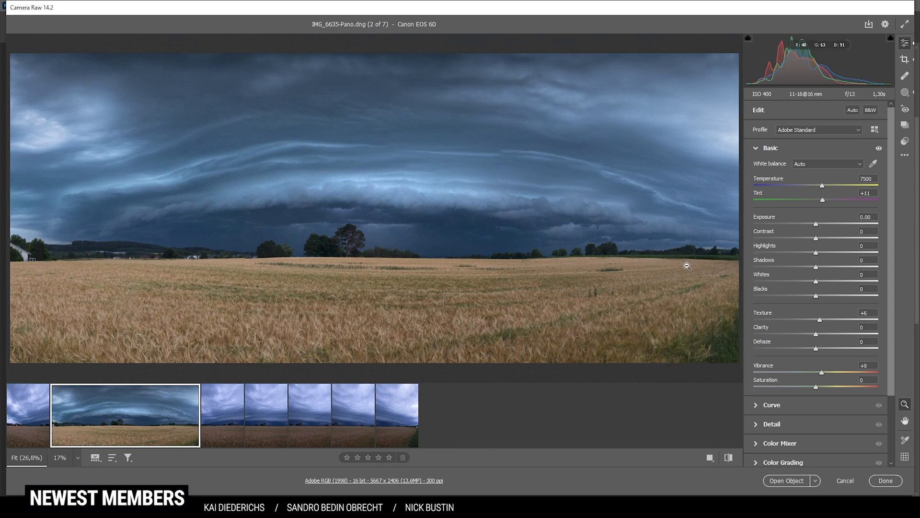
In Color Mixer set Orange Luminance +23, Orange Saturation +23 and Blue Saturation +8
left_click(769, 147)
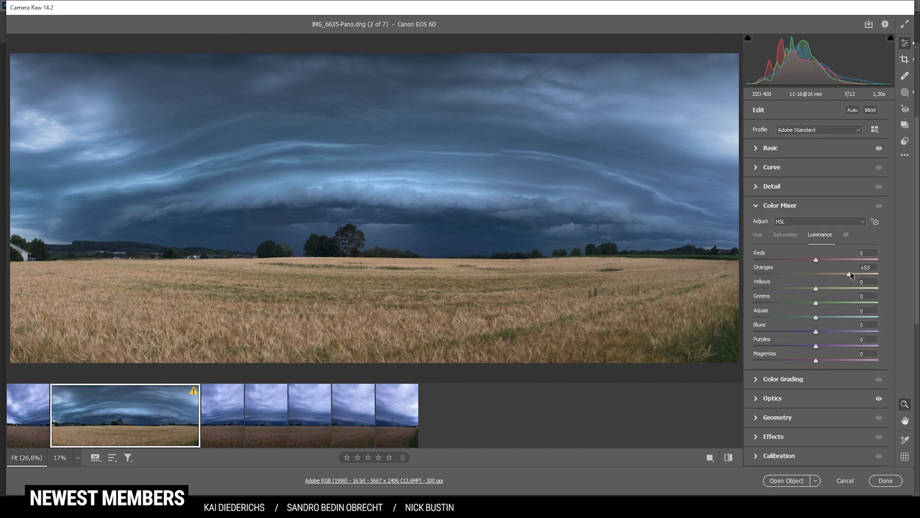
left_click_drag(849, 274, 837, 274)
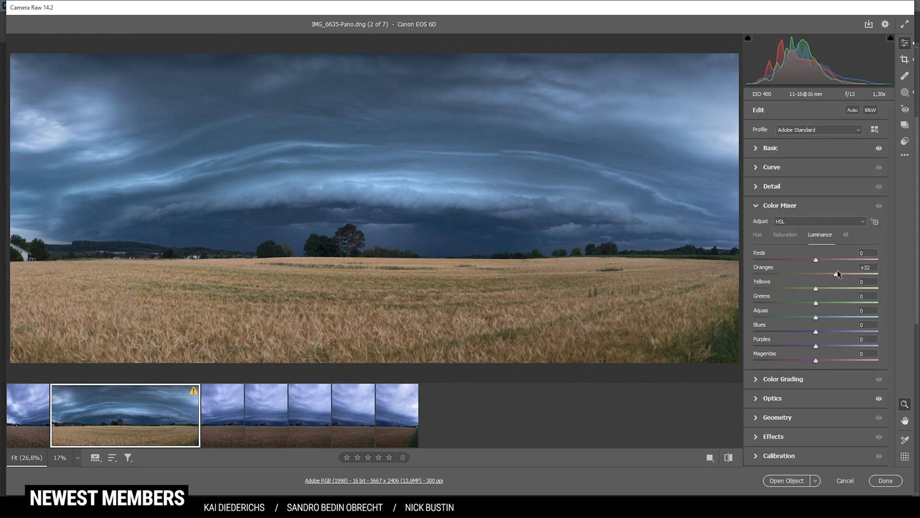
left_click_drag(837, 274, 829, 274)
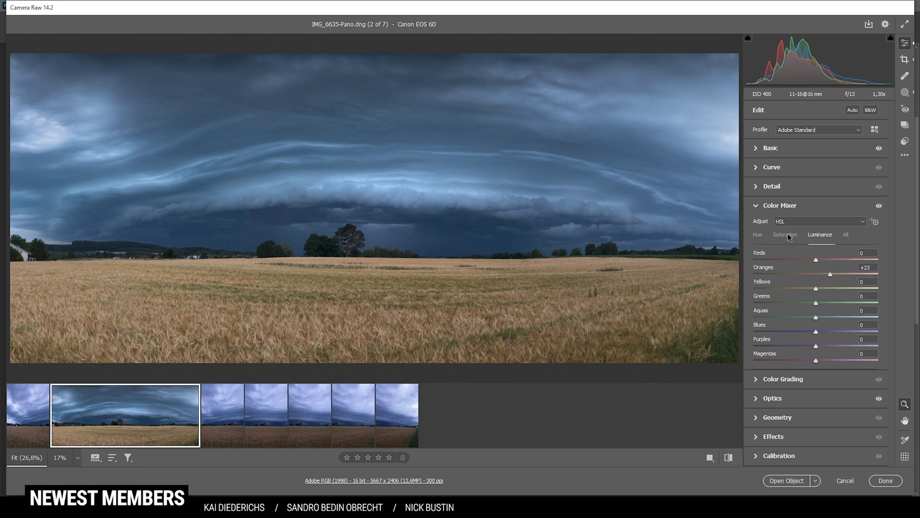
left_click(785, 235)
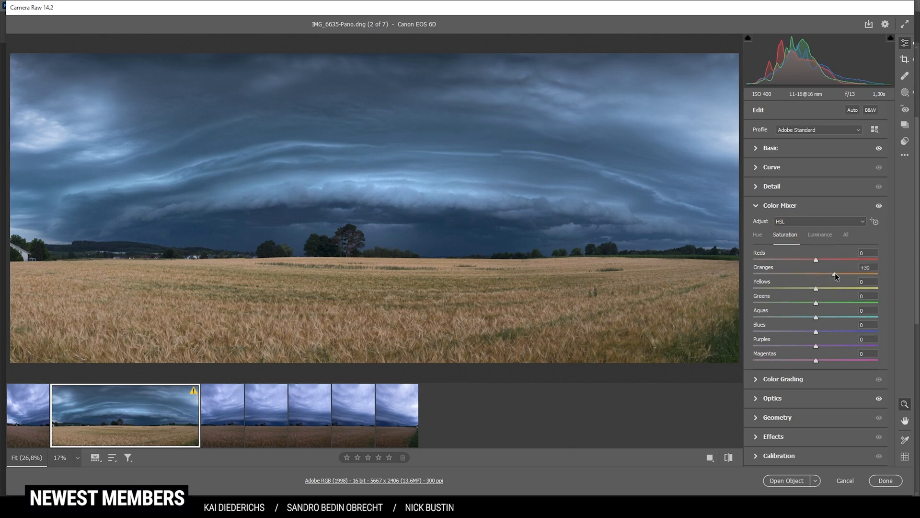
left_click_drag(834, 274, 845, 274)
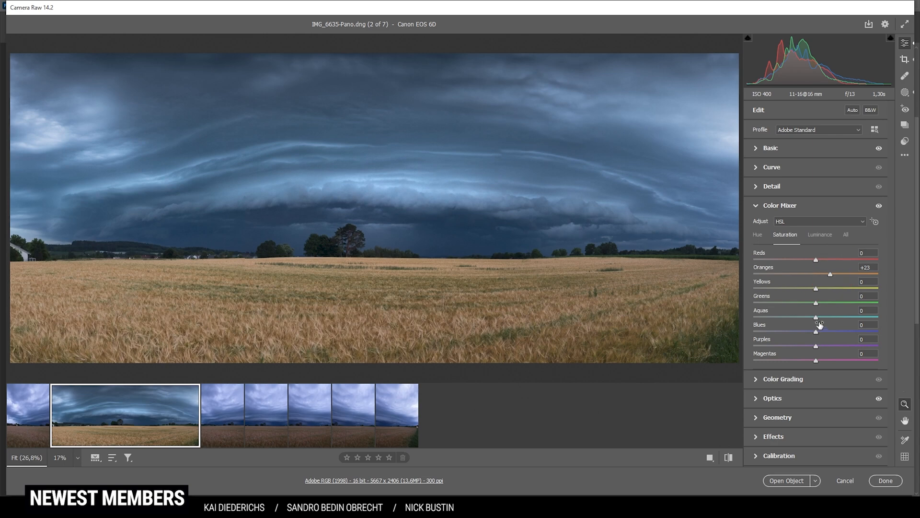
mouse_move(817, 337)
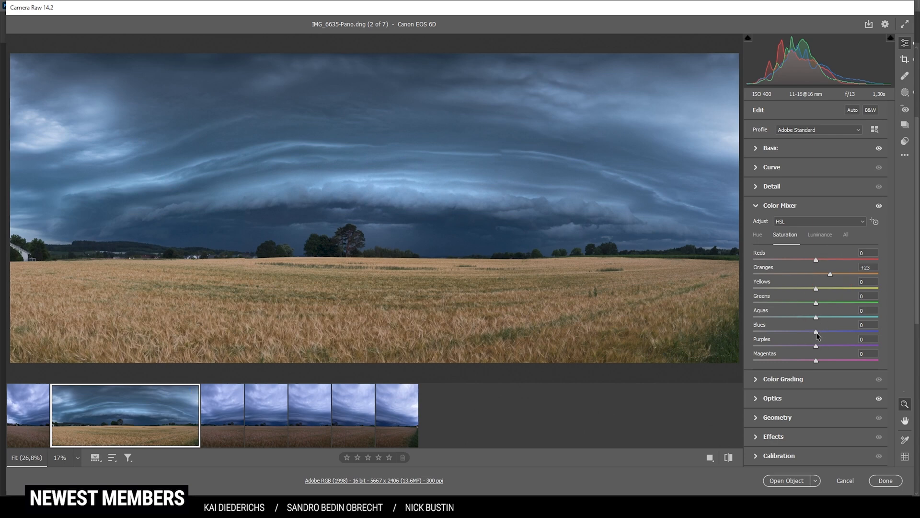
left_click_drag(815, 331, 820, 331)
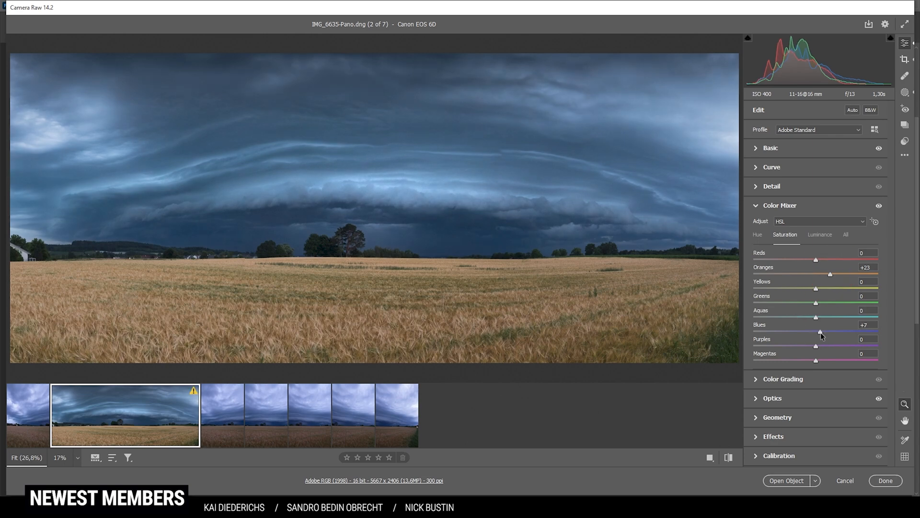
left_click_drag(820, 332, 822, 332)
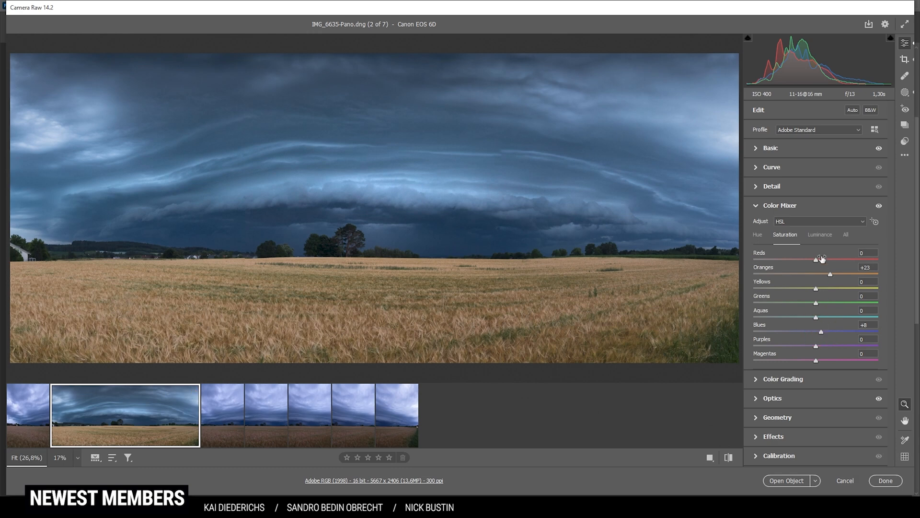
left_click(779, 205)
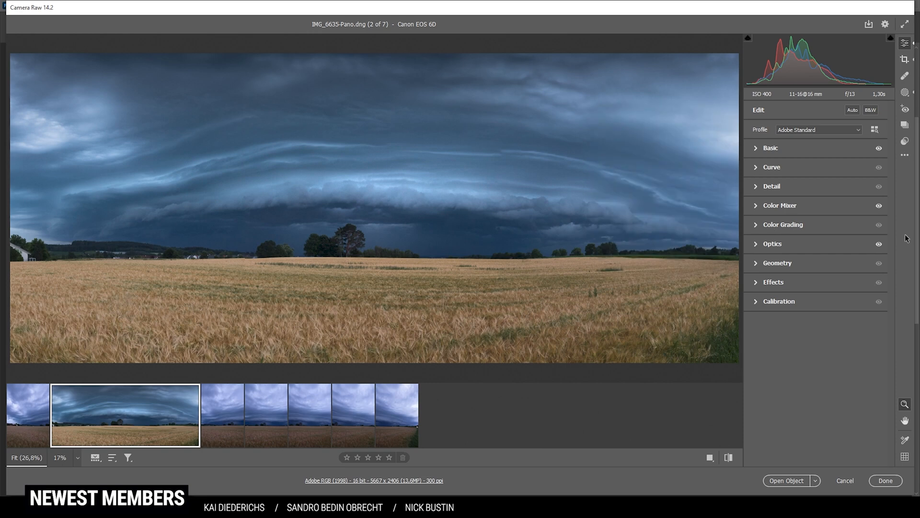
mouse_move(912, 327)
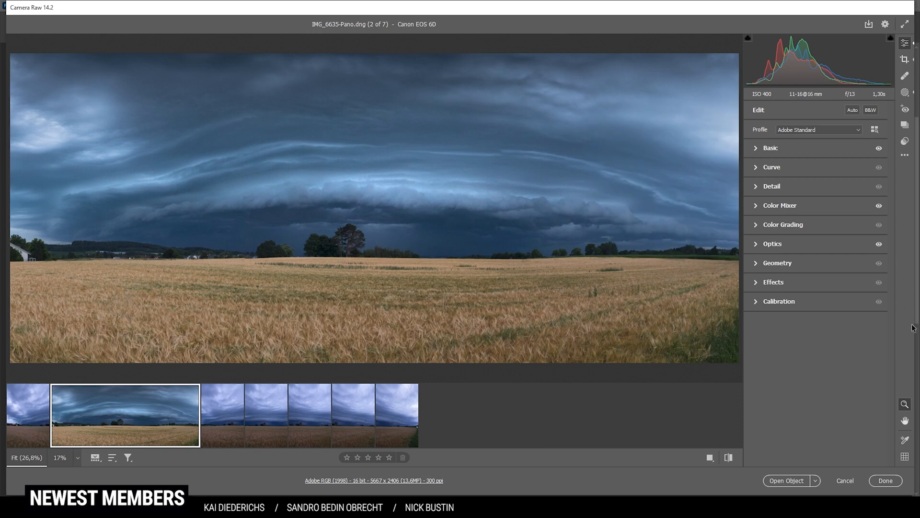
Set Sharpening amount to 71 with Masking 55
left_click(771, 186)
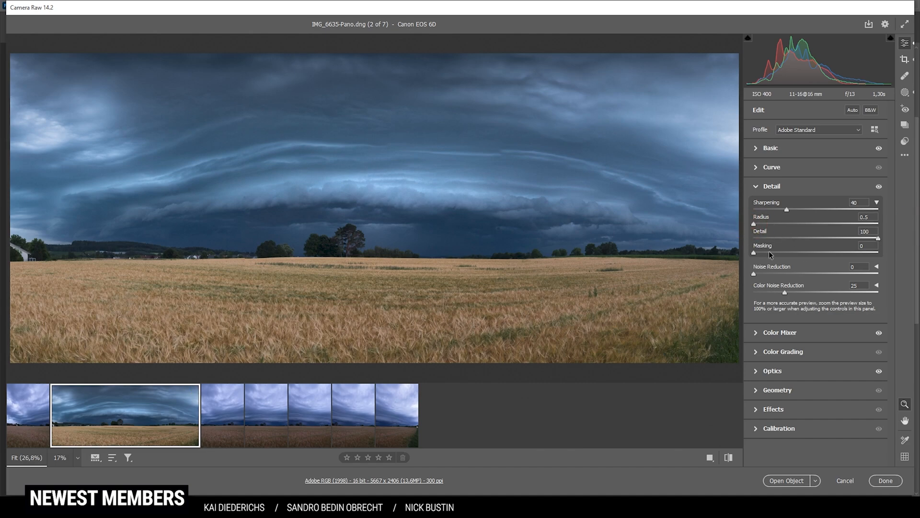
left_click_drag(754, 252, 821, 252)
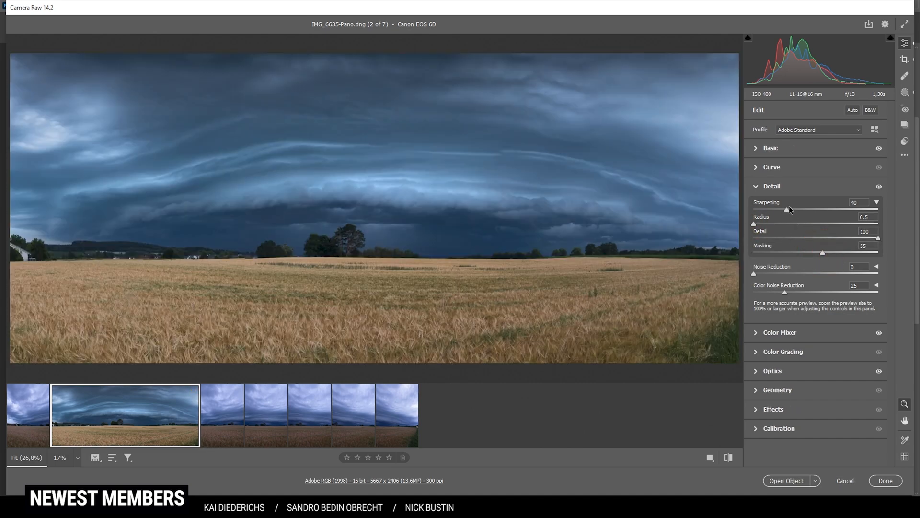
left_click_drag(783, 210, 829, 209)
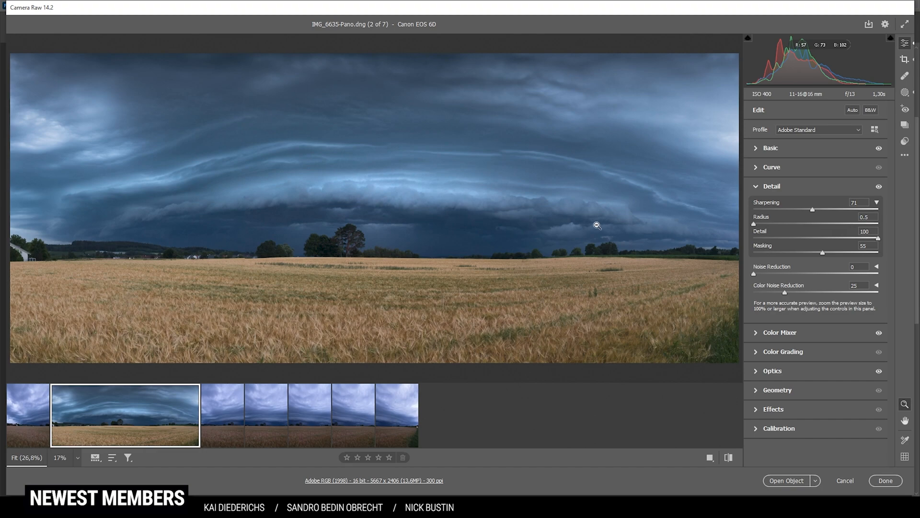
mouse_move(558, 259)
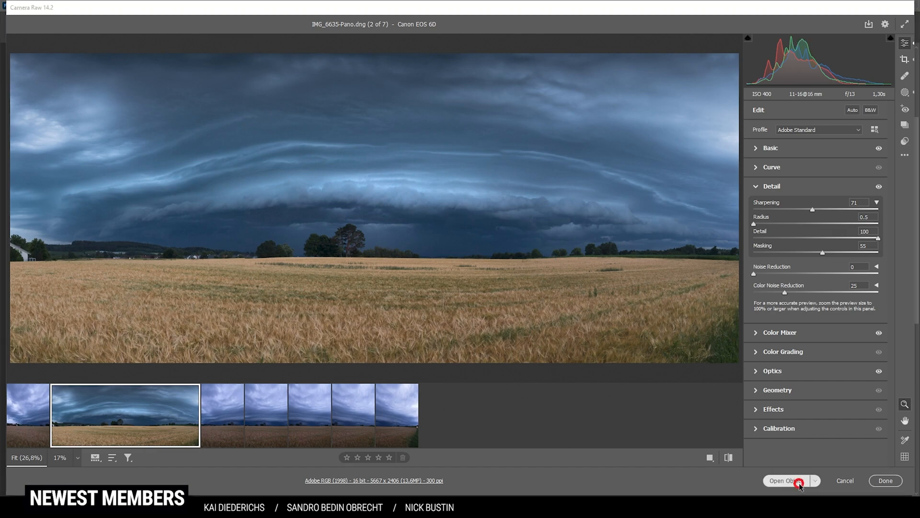
Open the edited panorama in Photoshop and switch to the Spot Healing Brush
left_click(788, 481)
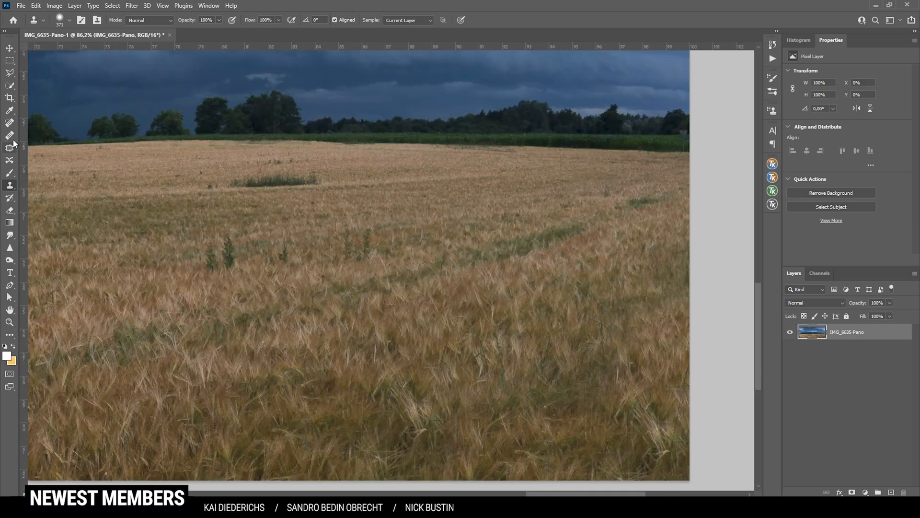
left_click(10, 122)
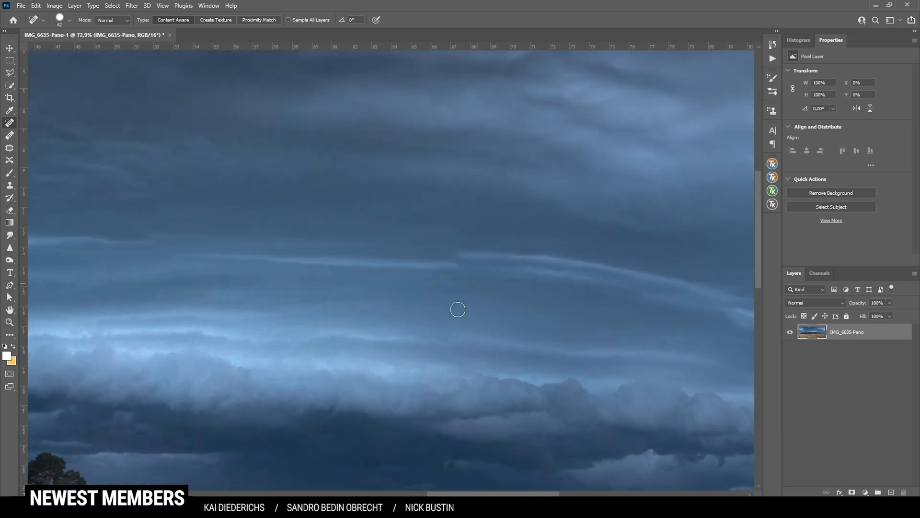
mouse_move(66, 233)
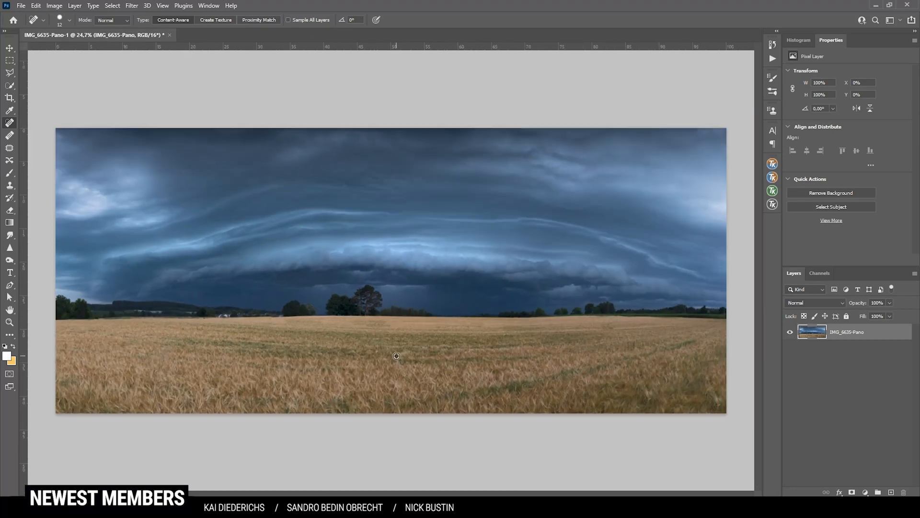
mouse_move(265, 52)
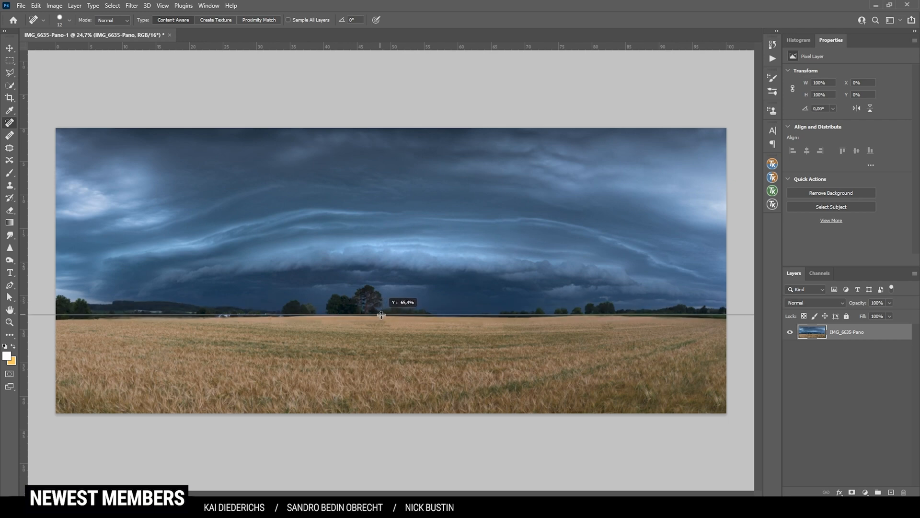
Place a horizon guide, duplicate the panorama layer, and warp the copy flat
left_click_drag(381, 313, 390, 317)
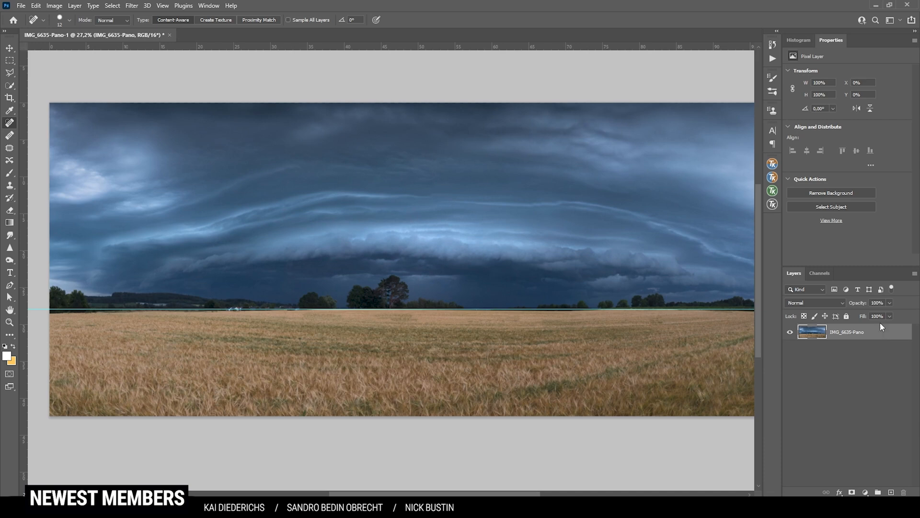
key("ctrl+j")
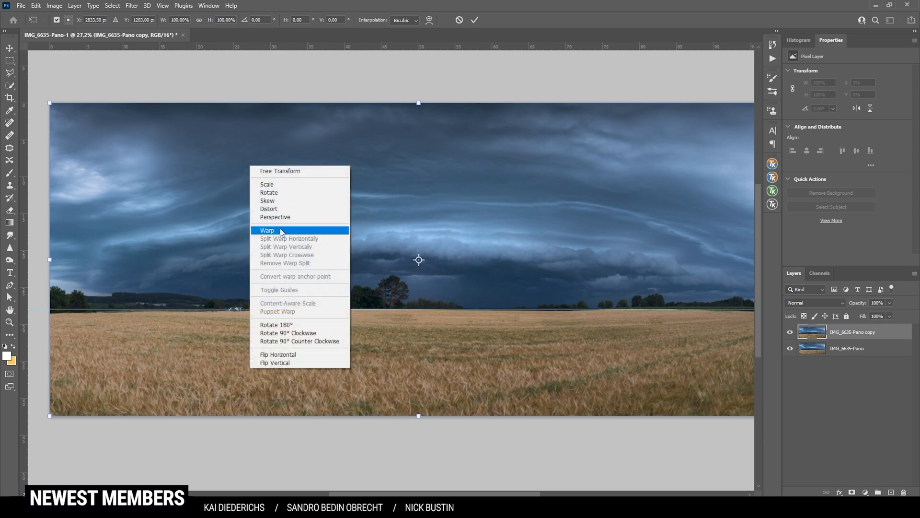
left_click(267, 229)
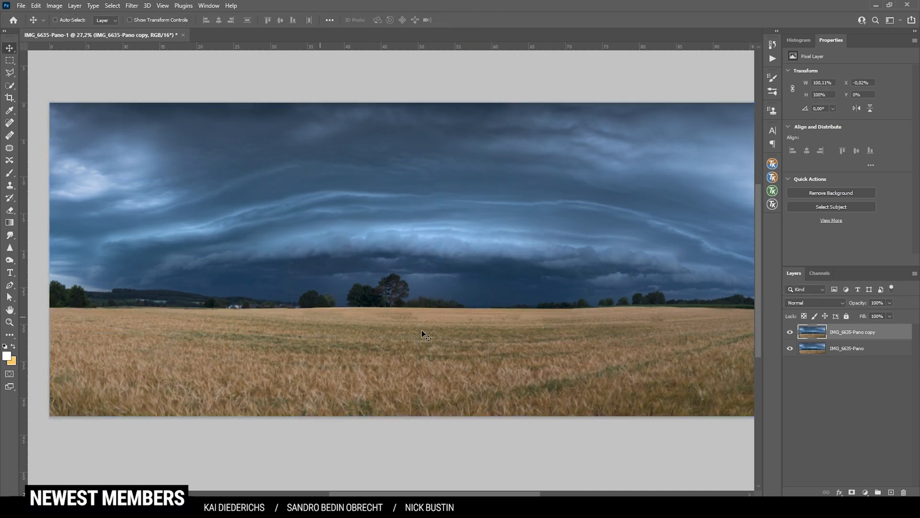
mouse_move(286, 319)
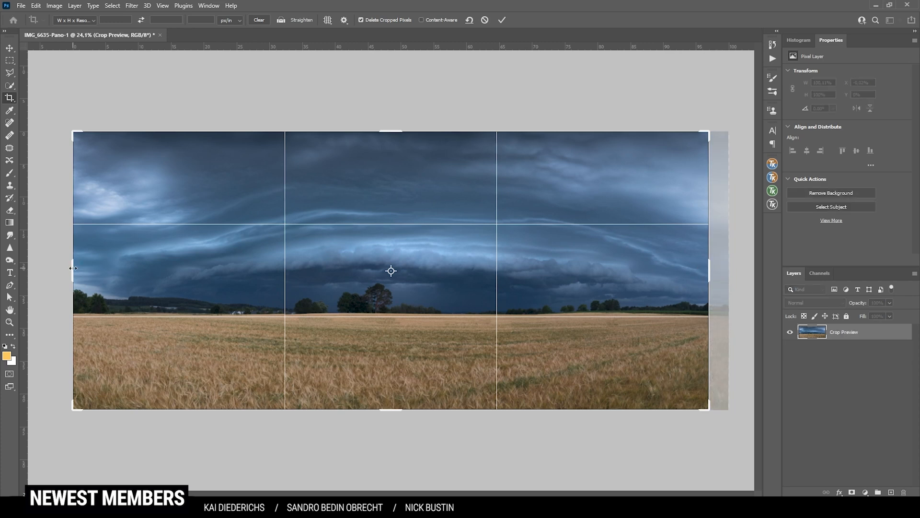
Crop the uneven sides, then add Levels with the white input slider moved left
left_click(501, 20)
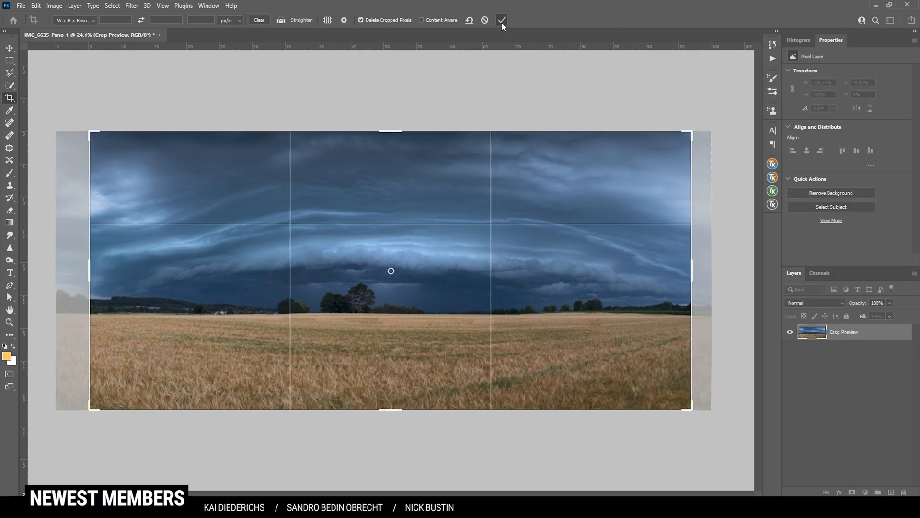
left_click(501, 21)
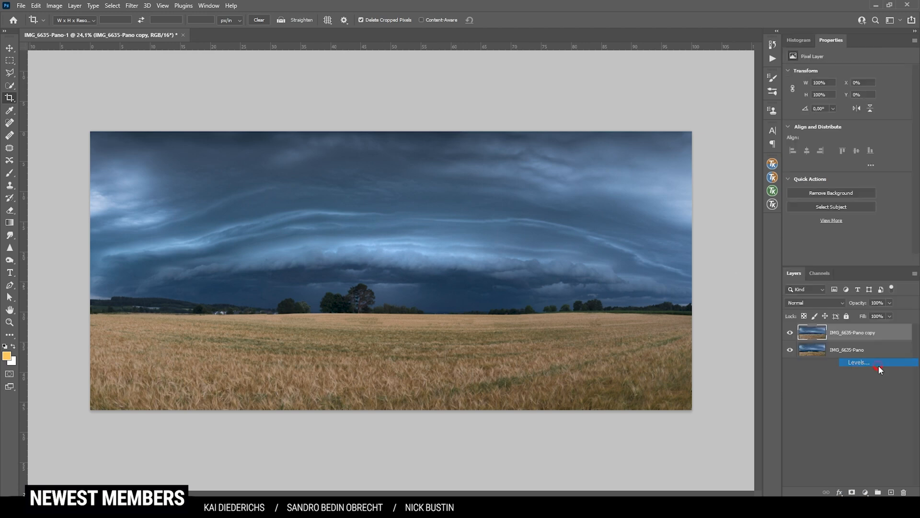
left_click(858, 362)
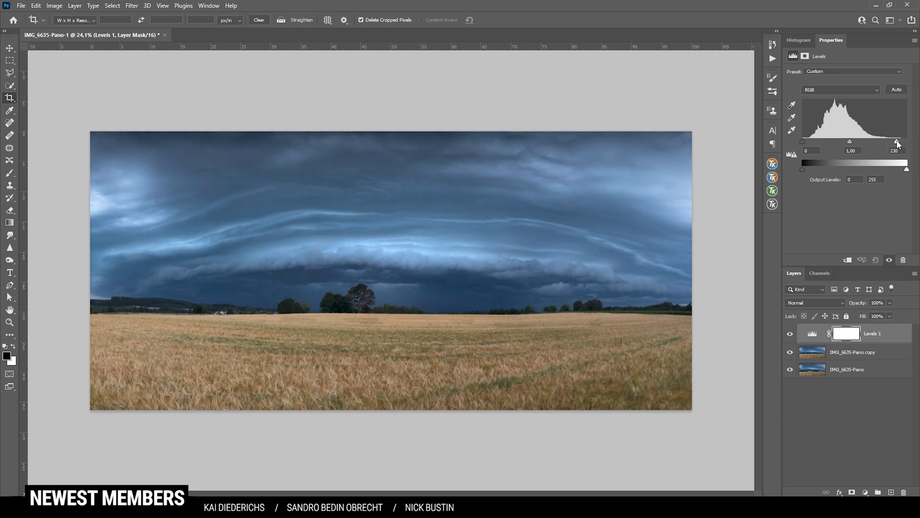
left_click_drag(905, 143, 903, 143)
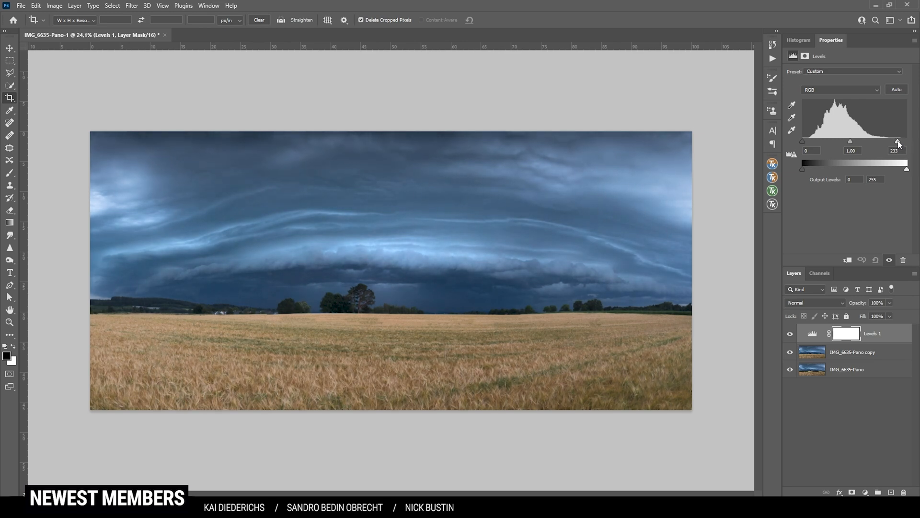